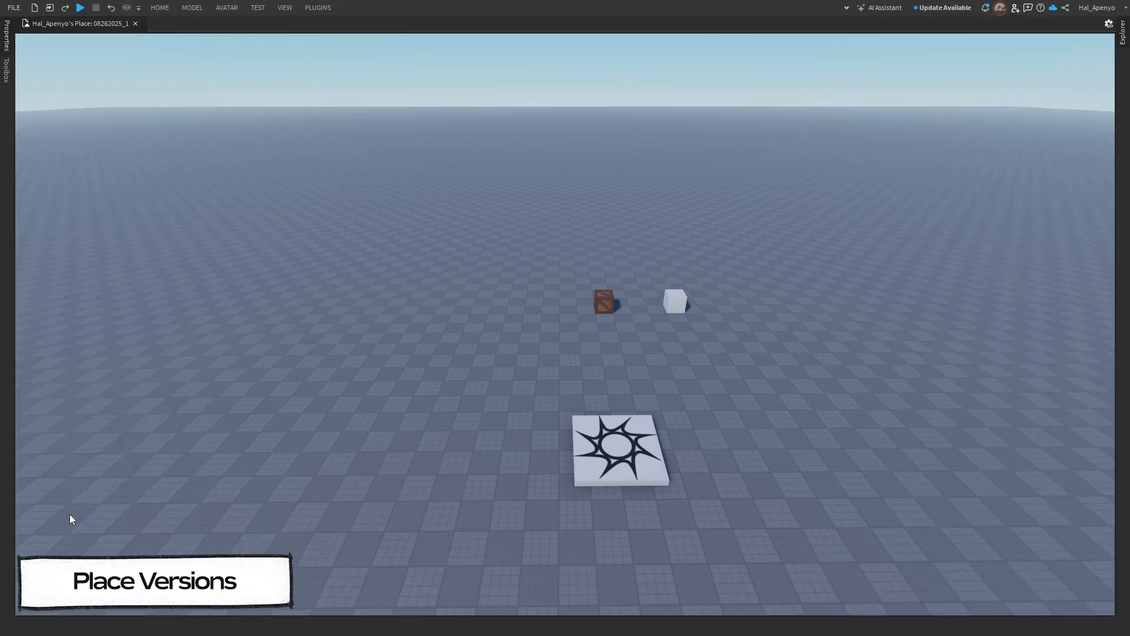
{"action": "mouse_move", "coordinate": [258, 454]}
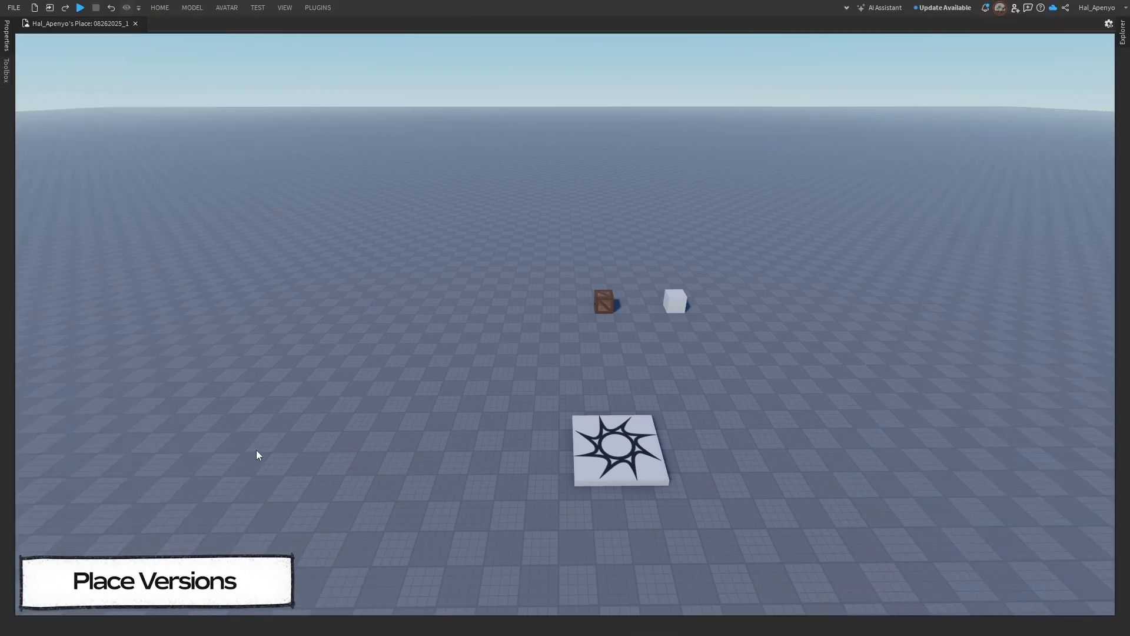
{"action": "mouse_move", "coordinate": [11, 9]}
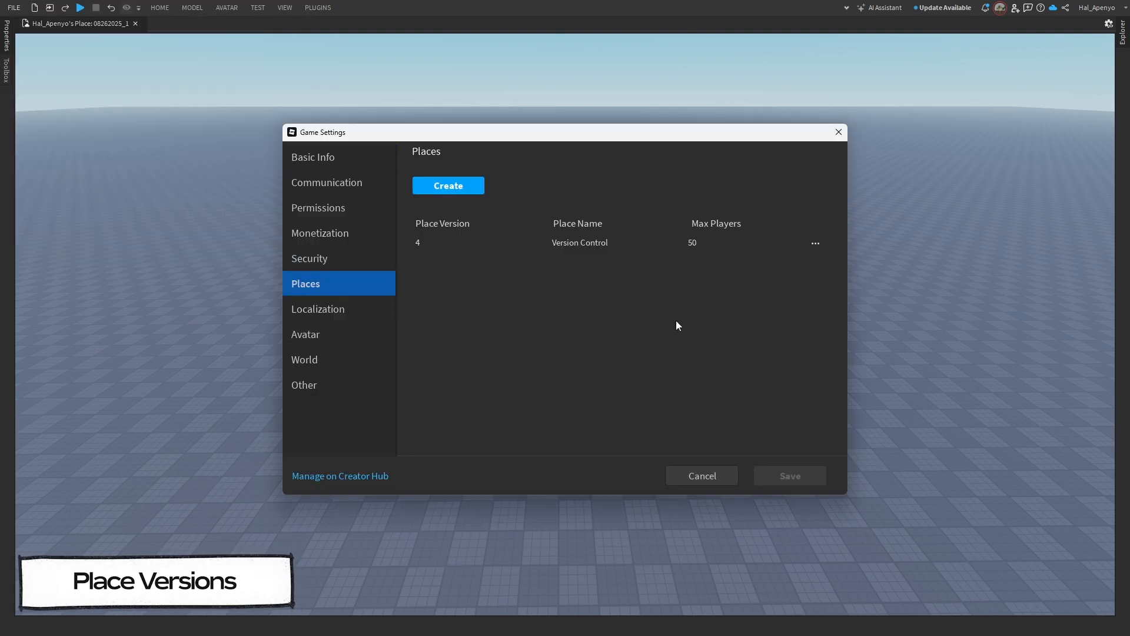
{"action": "mouse_move", "coordinate": [443, 262]}
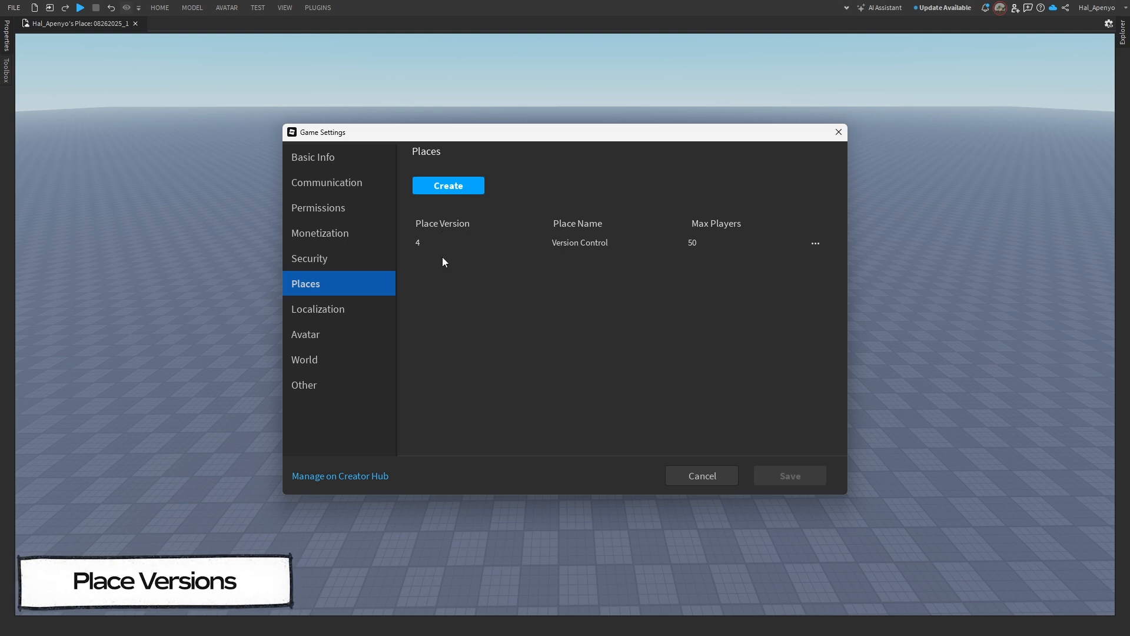
{"action": "mouse_move", "coordinate": [816, 243]}
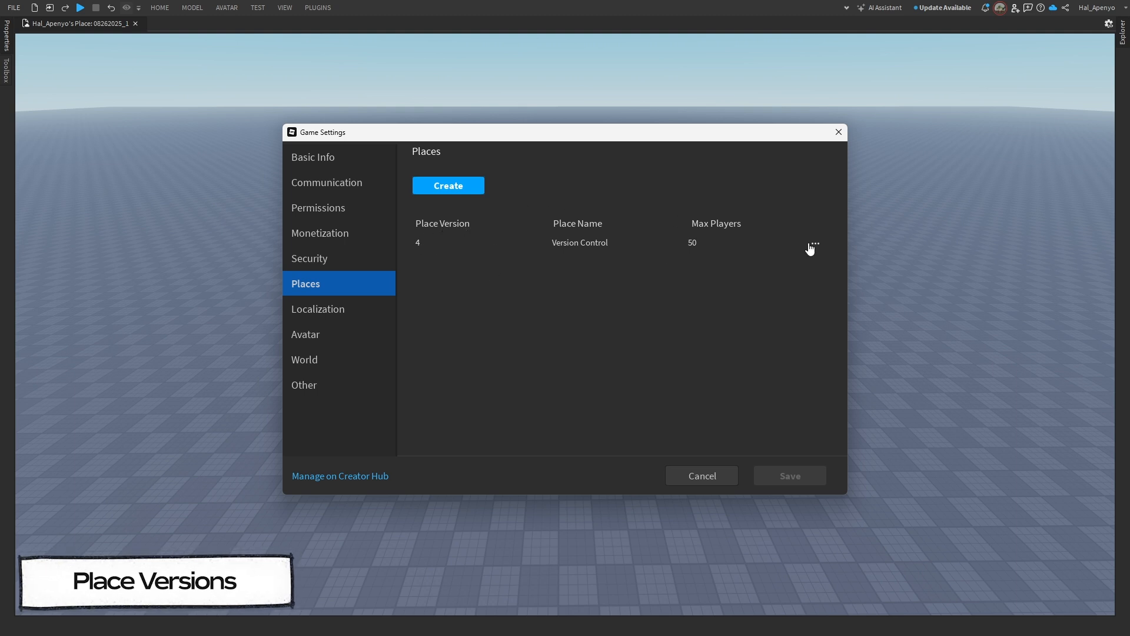
Show the options for the Version Control place in Game Settings.
{"action": "left_click", "coordinate": [815, 243]}
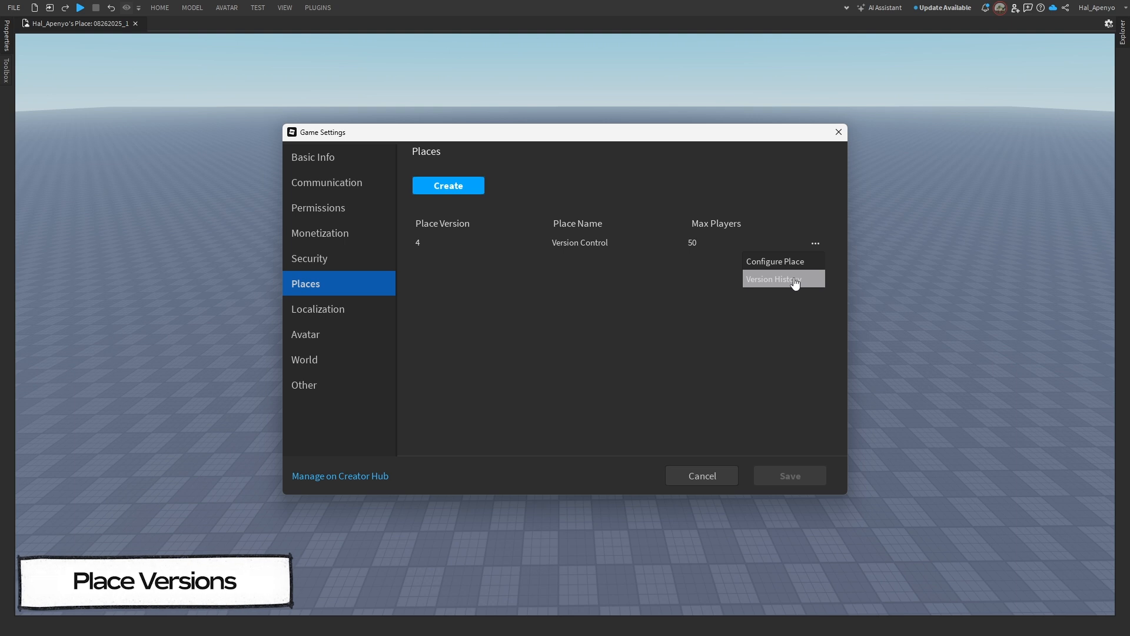
Open version 1 of Version Control from its version history.
{"action": "left_click", "coordinate": [770, 279]}
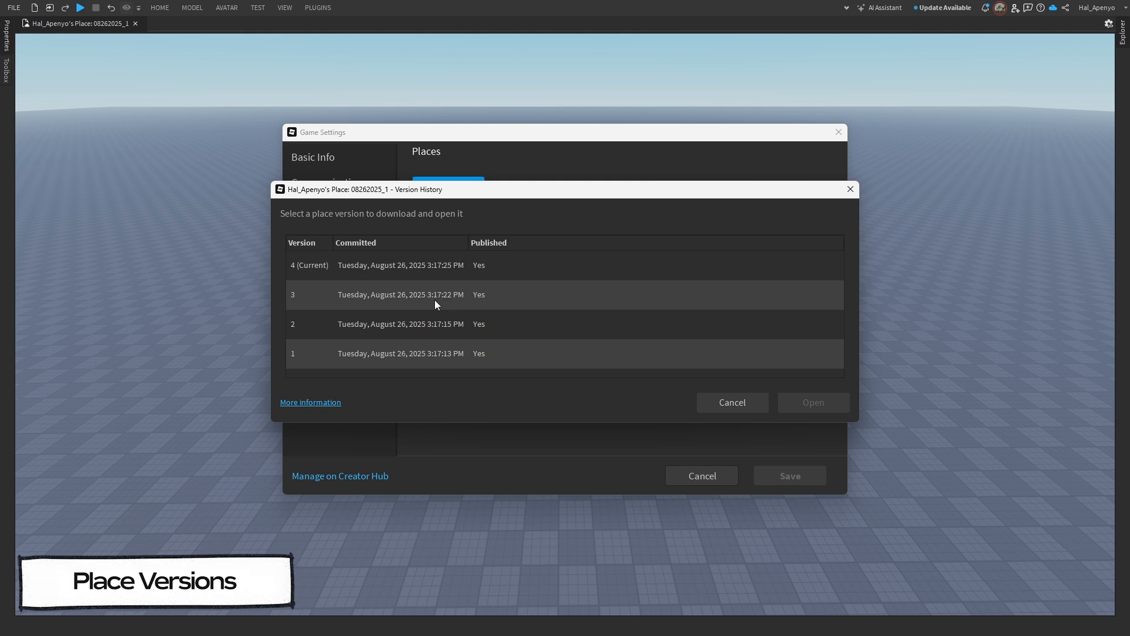
{"action": "mouse_move", "coordinate": [438, 333]}
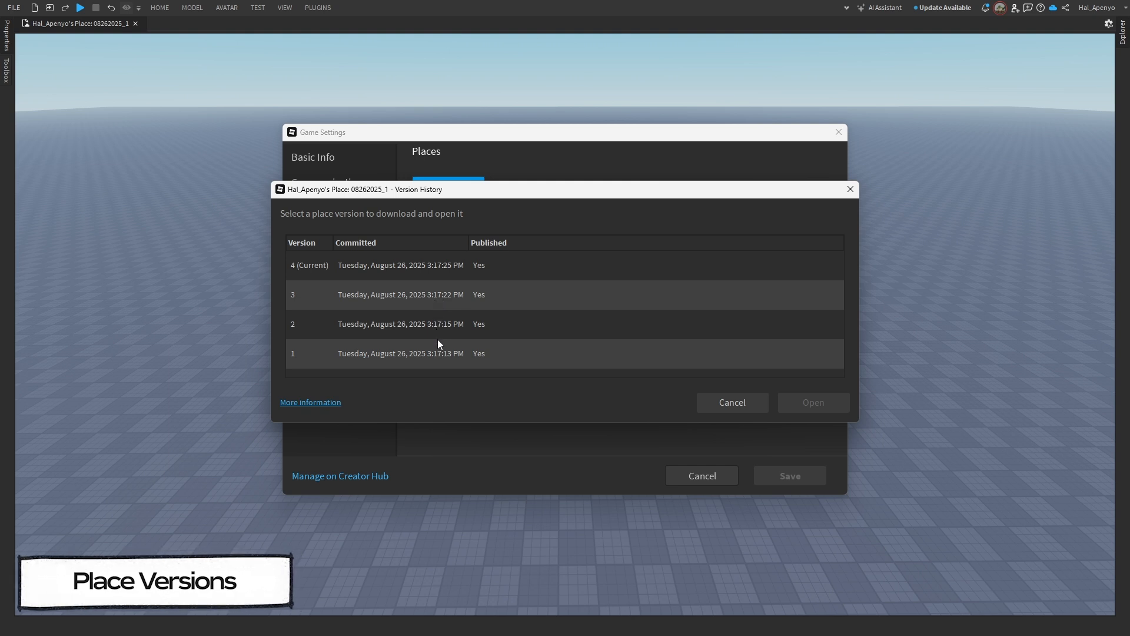
{"action": "left_click", "coordinate": [401, 353]}
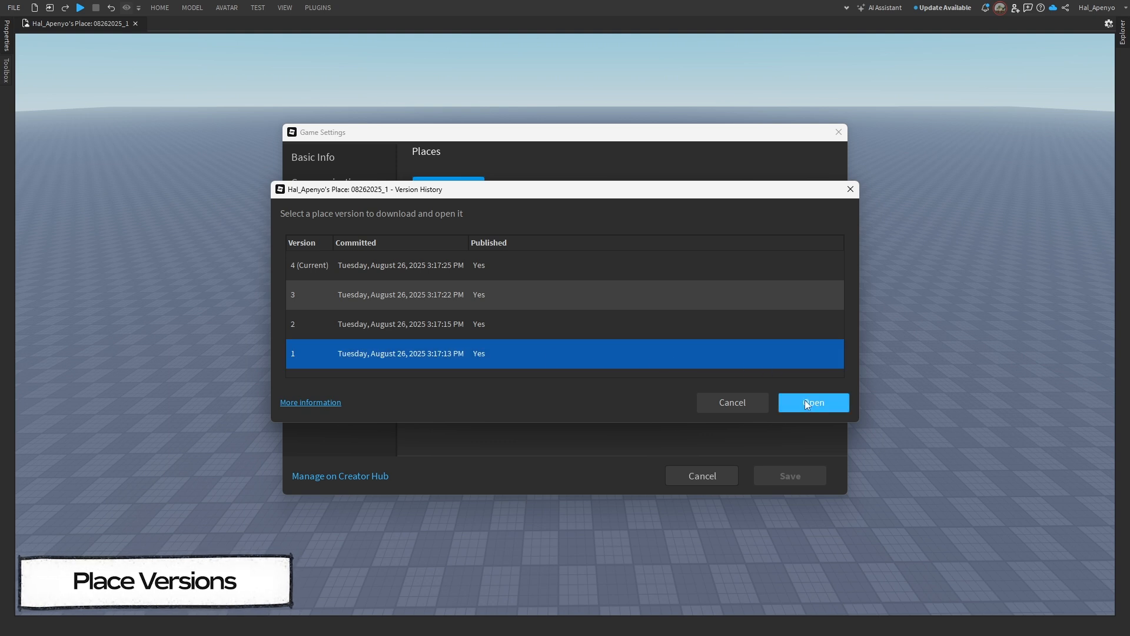
{"action": "left_click", "coordinate": [812, 402]}
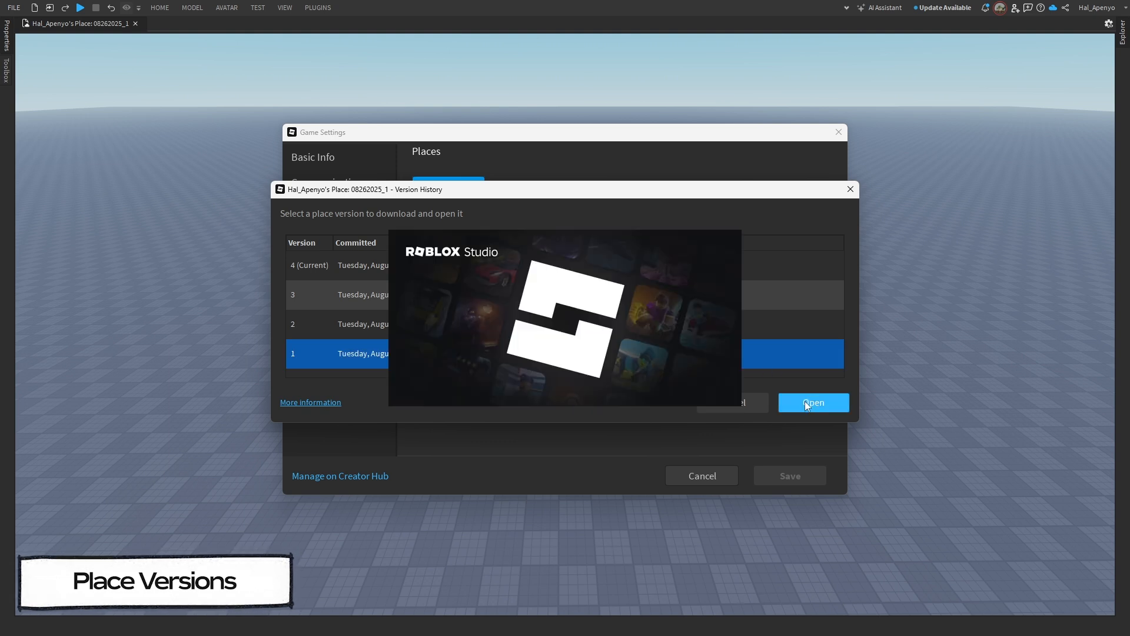
Overwrite the Version Control place in the Version Control game with version 1.
{"action": "left_click", "coordinate": [812, 402]}
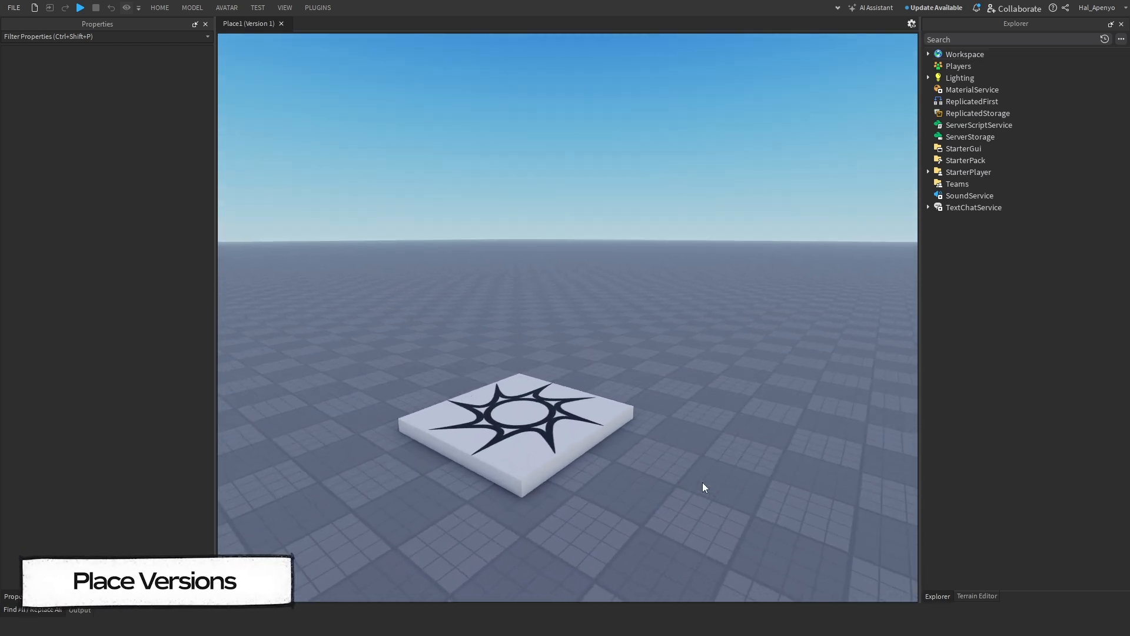
{"action": "mouse_move", "coordinate": [657, 510]}
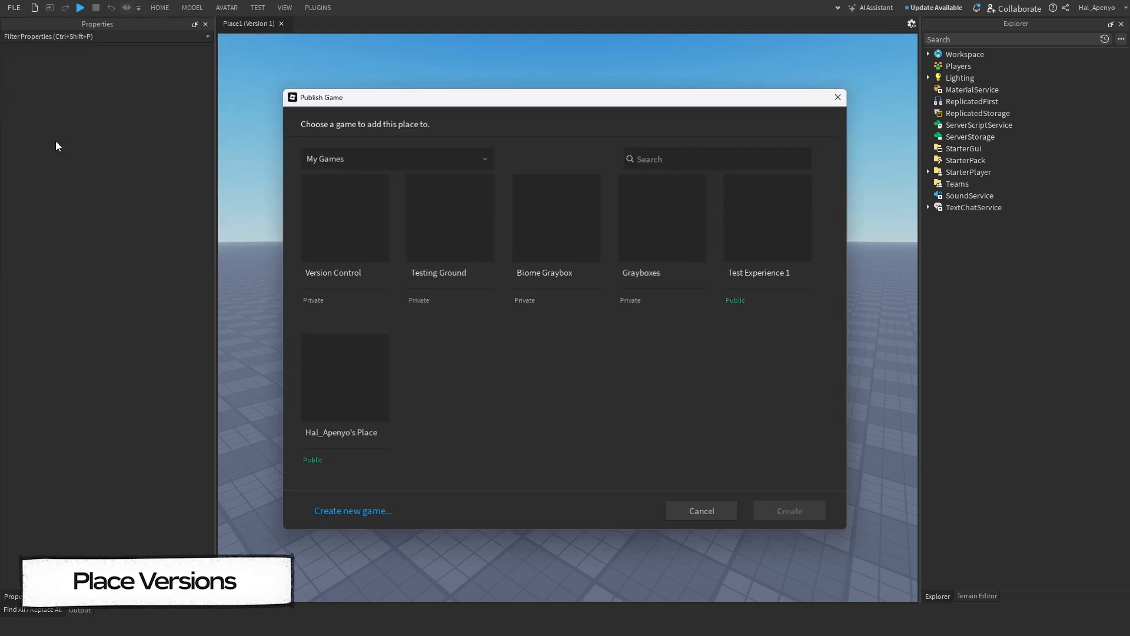
{"action": "left_click", "coordinate": [344, 217]}
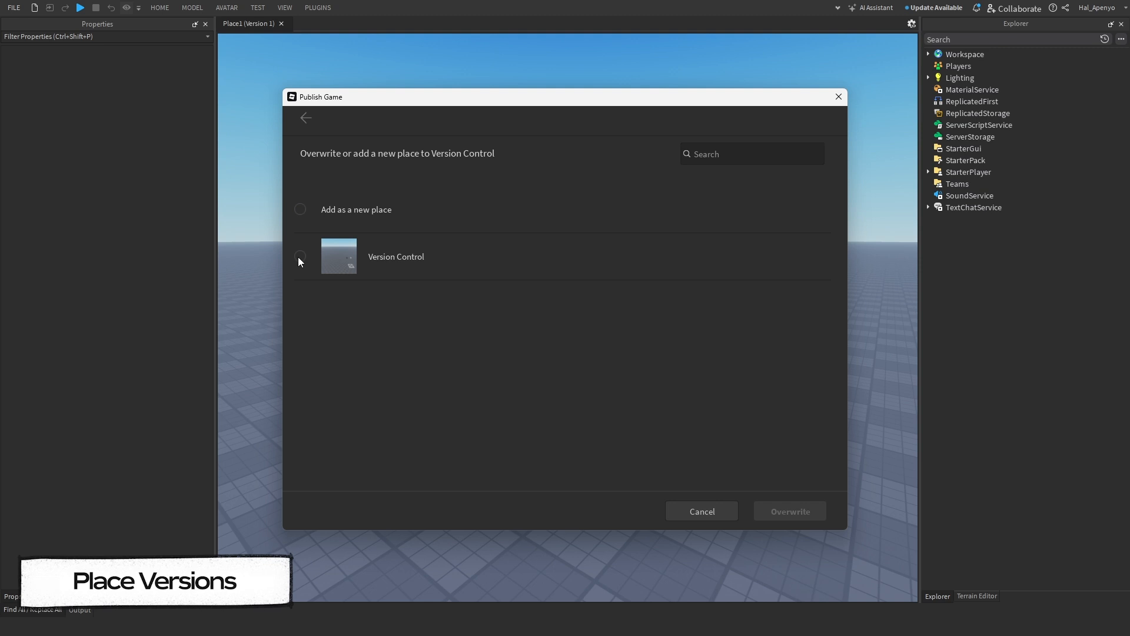
{"action": "left_click", "coordinate": [299, 256]}
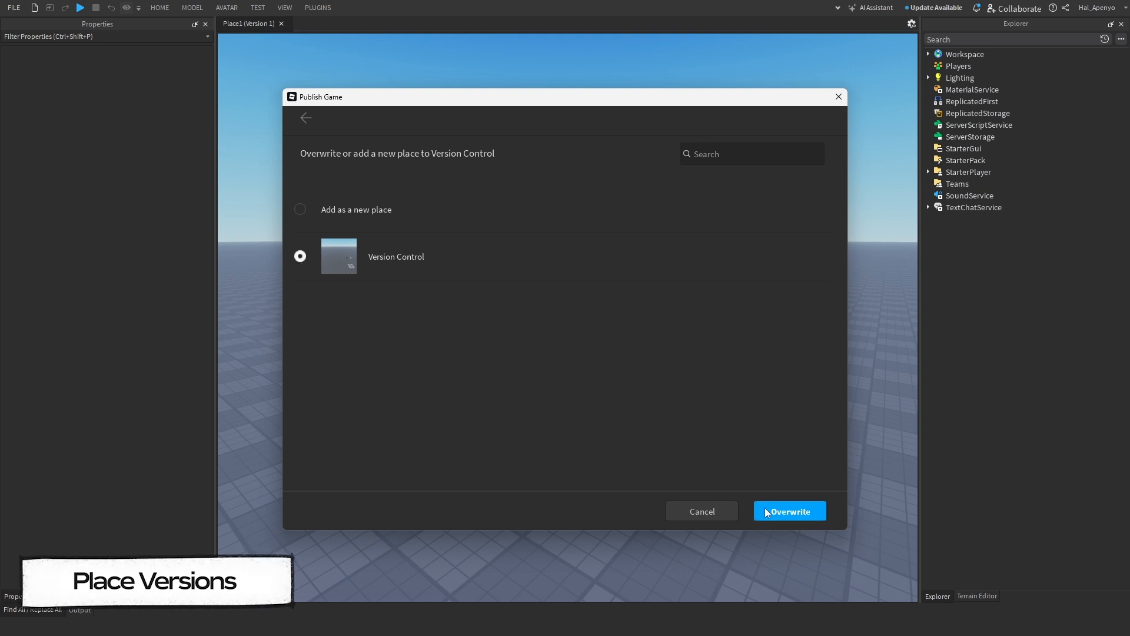
{"action": "left_click", "coordinate": [788, 511]}
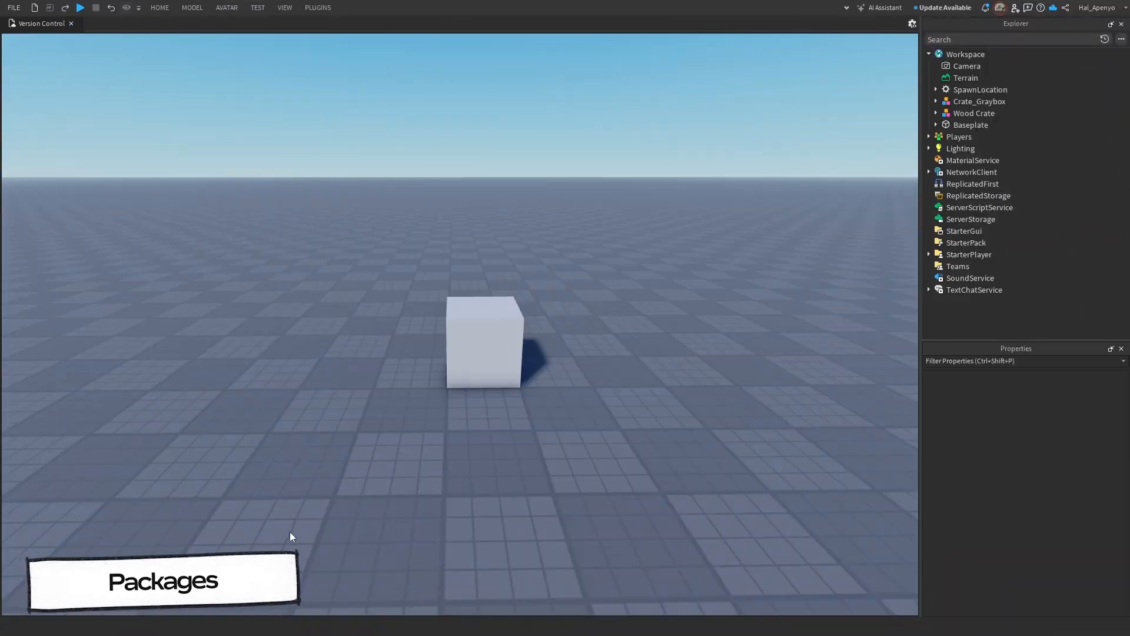
Convert Crate_Graybox into a package and dismiss the success message.
{"action": "left_click", "coordinate": [979, 100]}
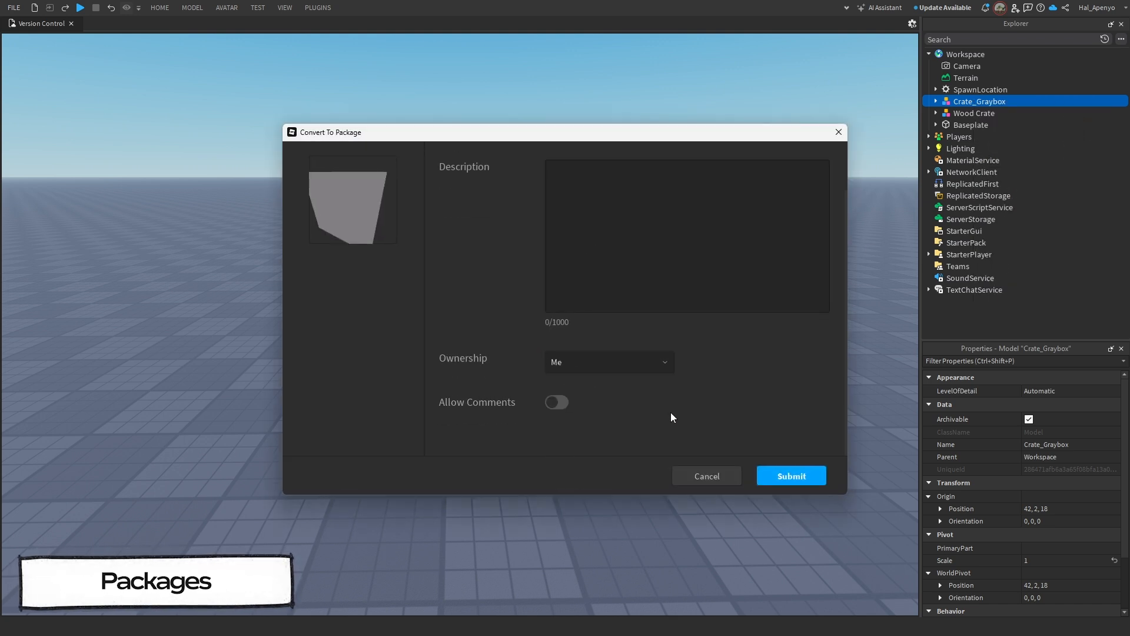
{"action": "left_click", "coordinate": [791, 475]}
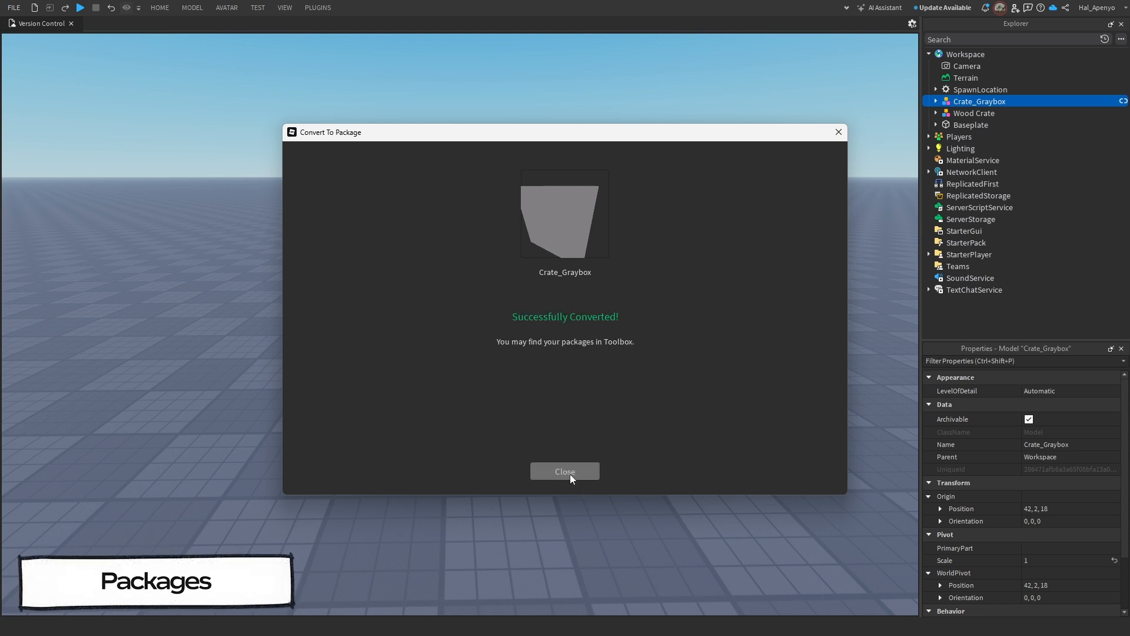
{"action": "left_click", "coordinate": [564, 470]}
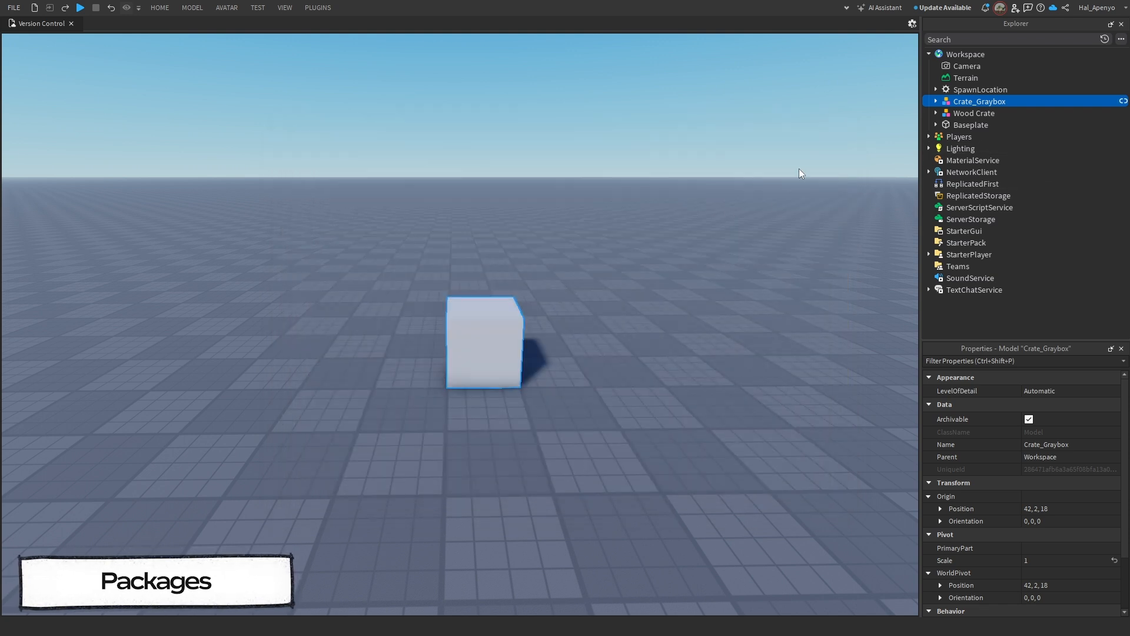
{"action": "left_click", "coordinate": [935, 100]}
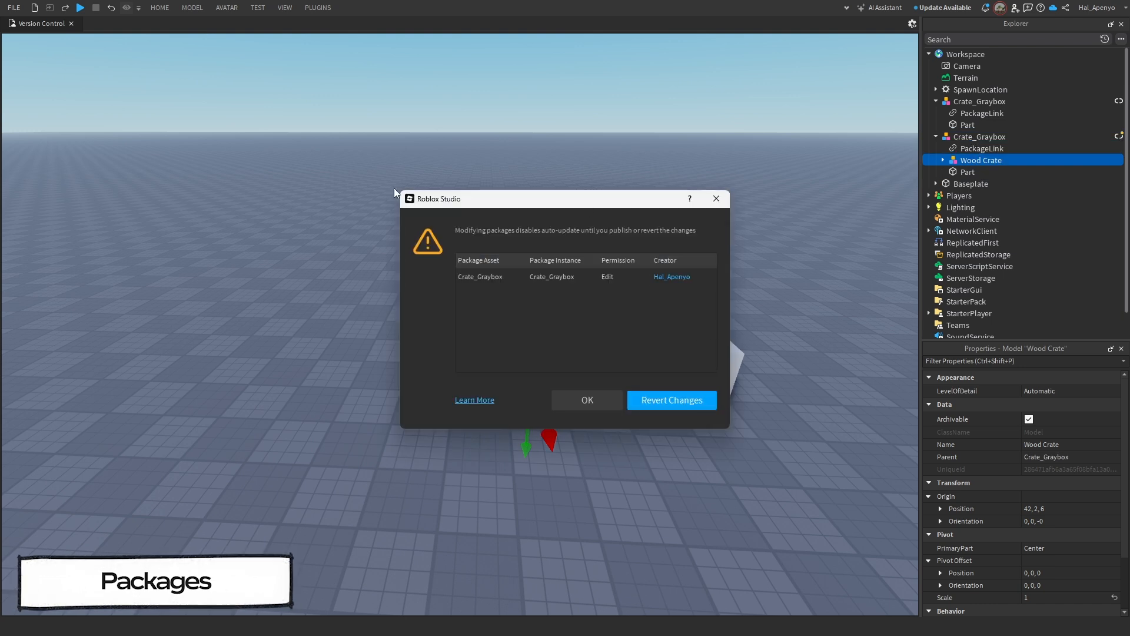
{"action": "mouse_move", "coordinate": [533, 218]}
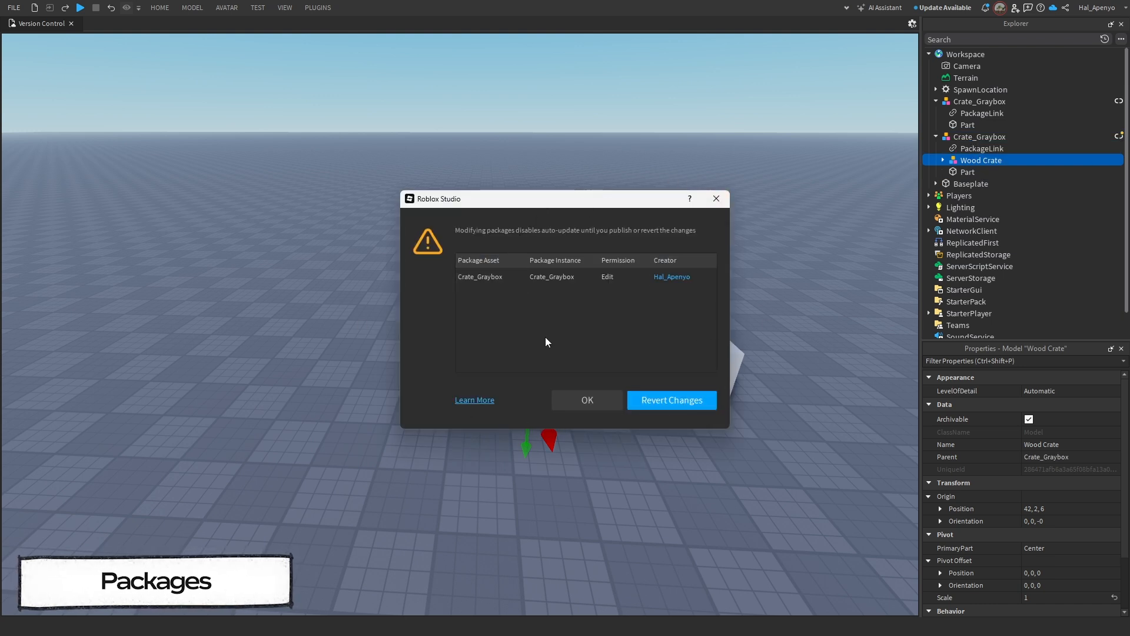
{"action": "mouse_move", "coordinate": [565, 373]}
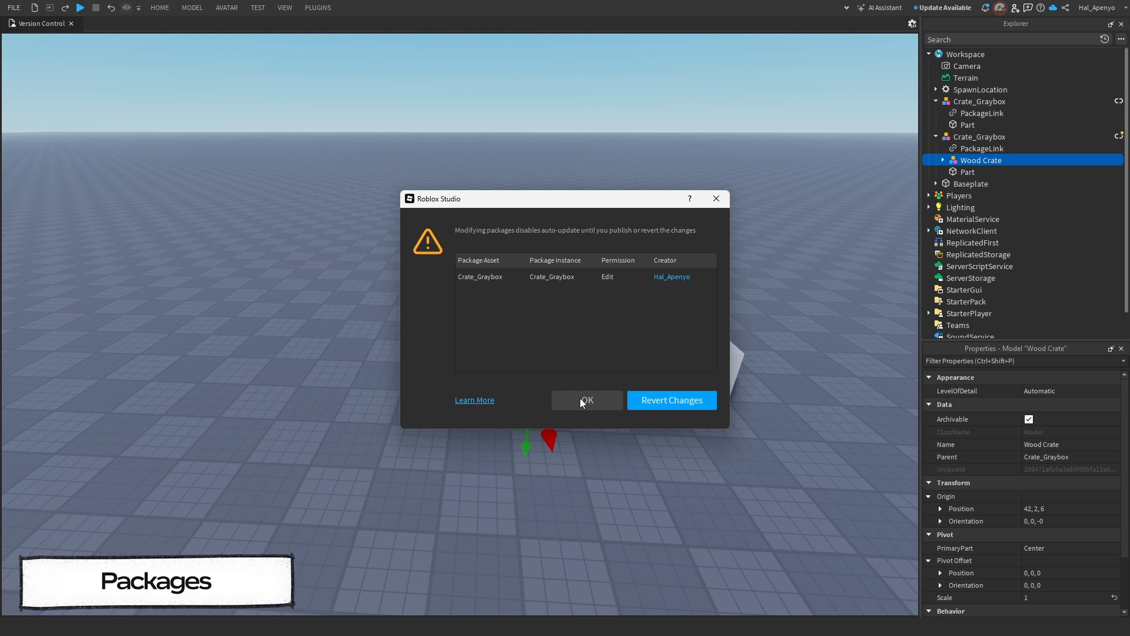
Accept the auto-update warning to keep Wood Crate in the Crate_Graybox copy.
{"action": "left_click", "coordinate": [586, 401]}
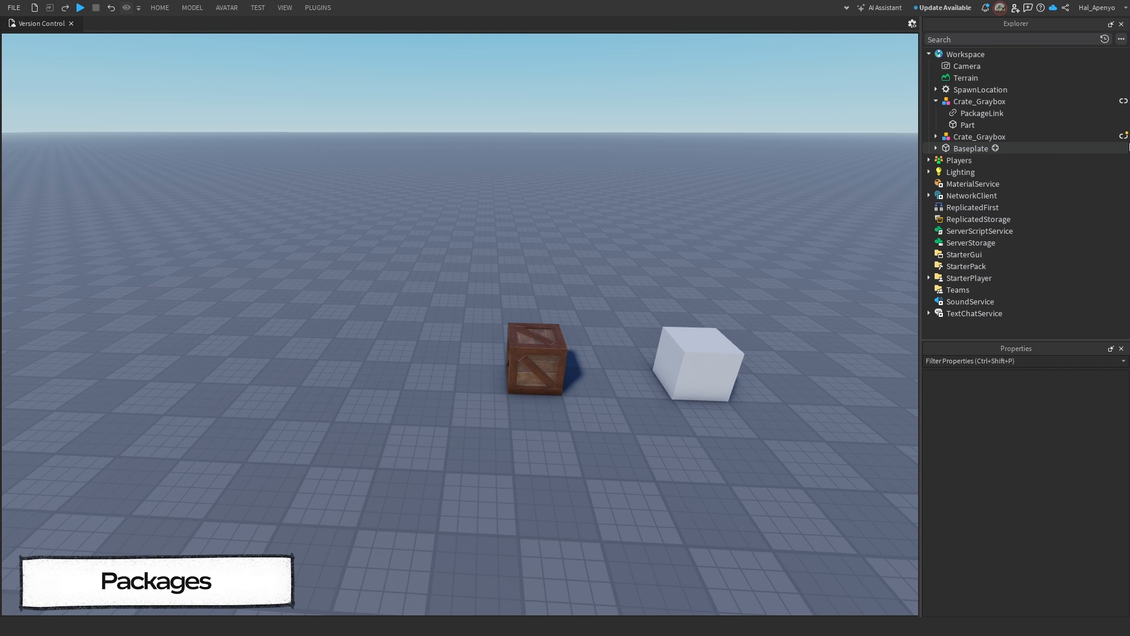
{"action": "mouse_move", "coordinate": [1121, 137]}
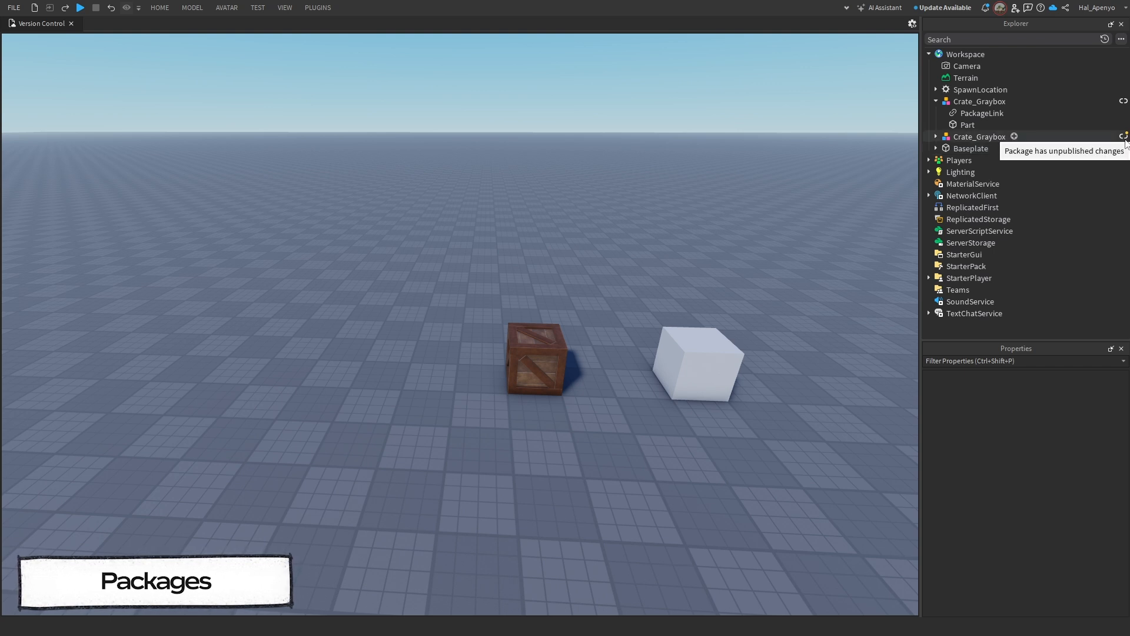
Publish the Wood Crate edits from the modified Crate_Graybox copy to the package.
{"action": "left_click", "coordinate": [936, 101]}
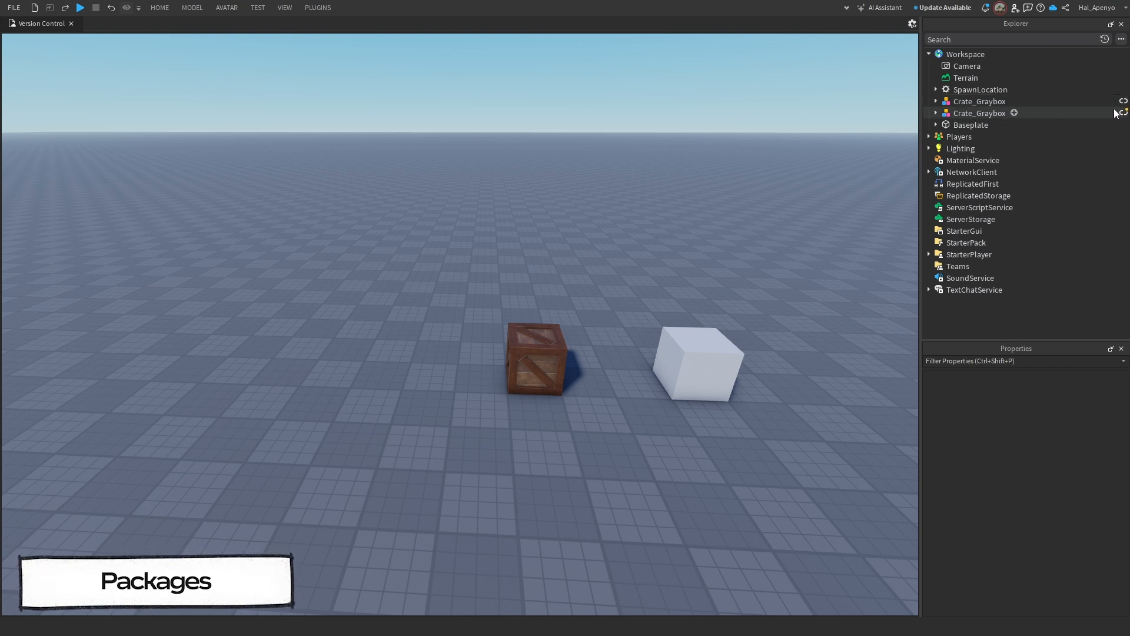
{"action": "right_click", "coordinate": [979, 113]}
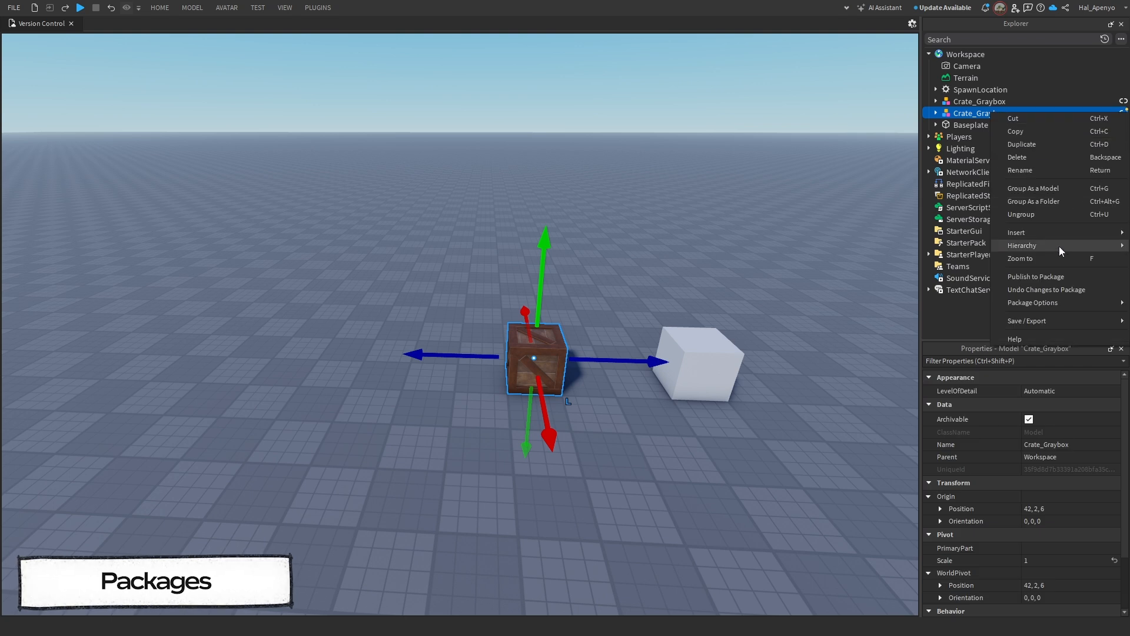
{"action": "left_click", "coordinate": [1036, 279]}
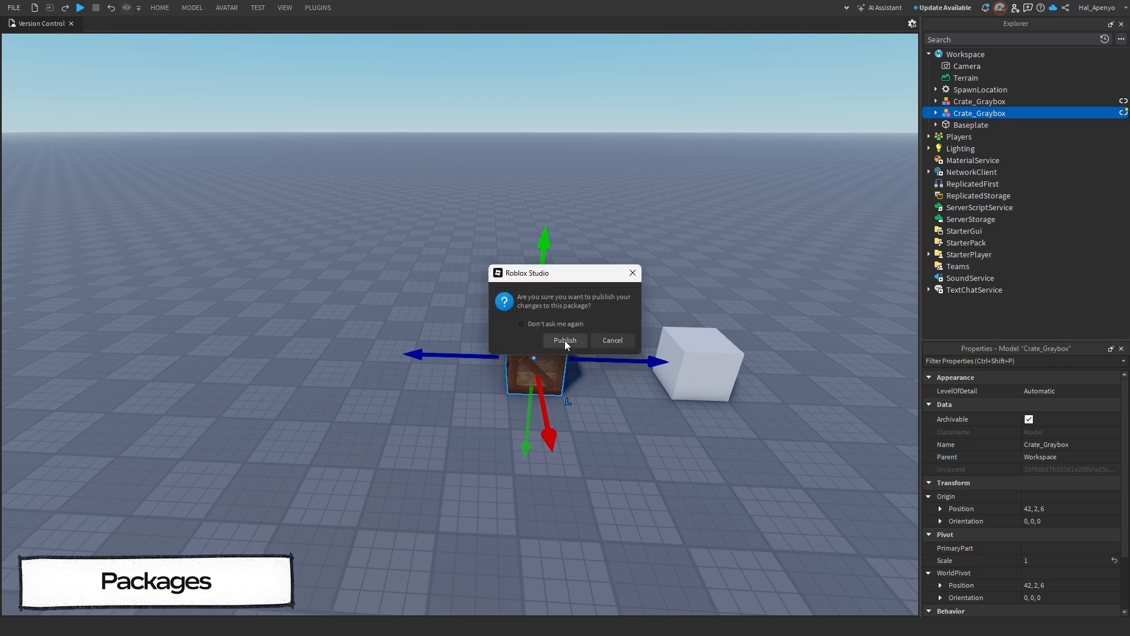
{"action": "left_click", "coordinate": [564, 340]}
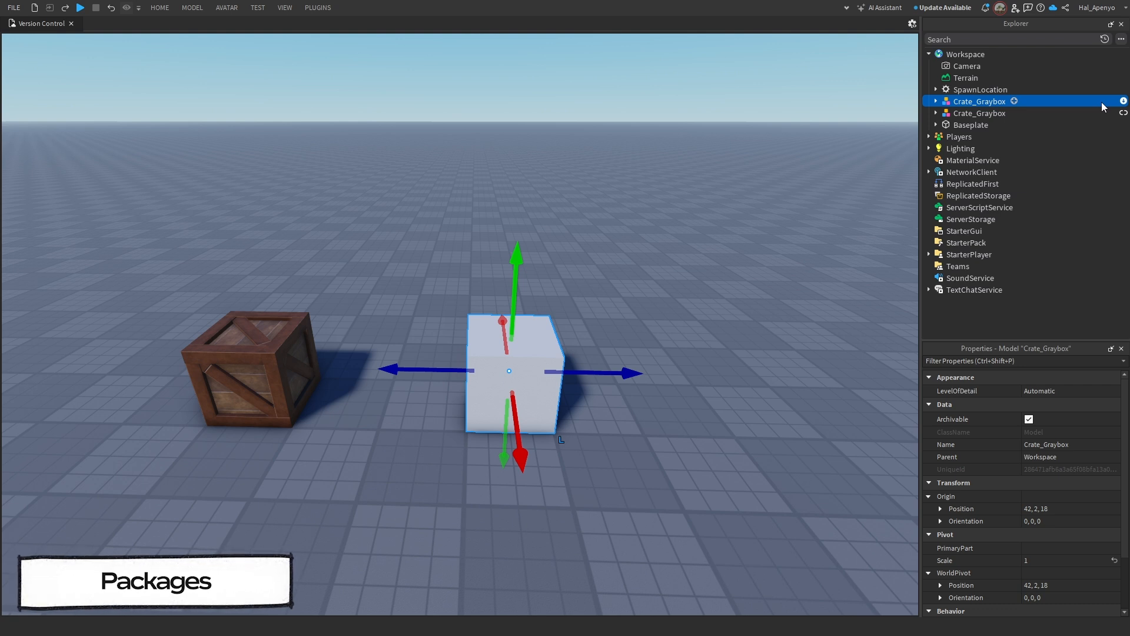
Run Update All on Crate_Graybox so both copies become version 2.
{"action": "right_click", "coordinate": [979, 100]}
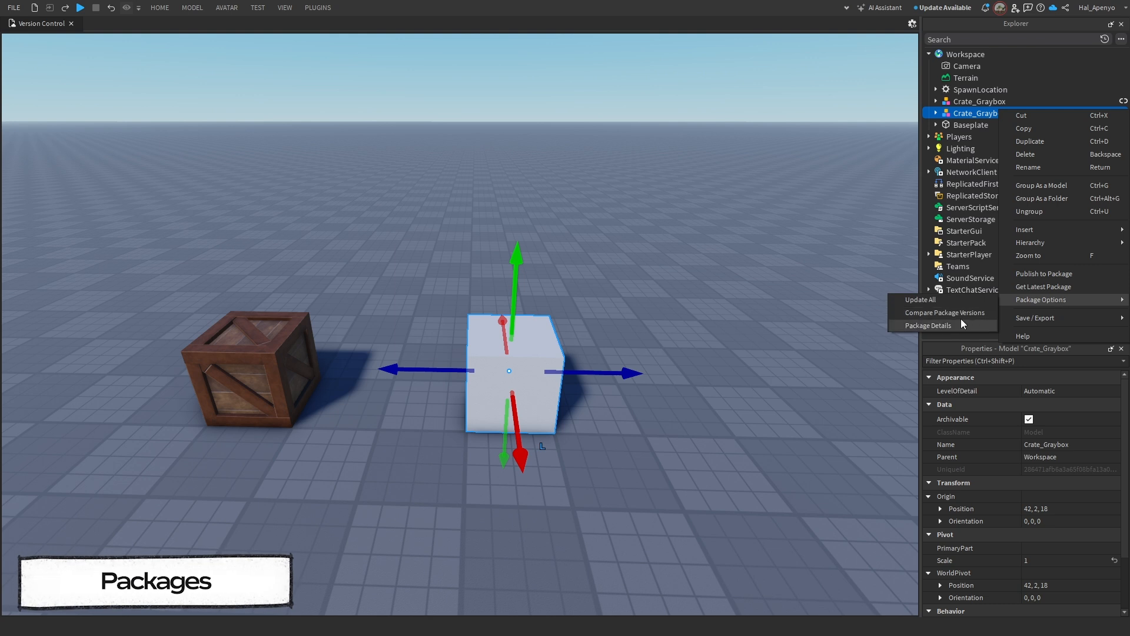
{"action": "left_click", "coordinate": [919, 299]}
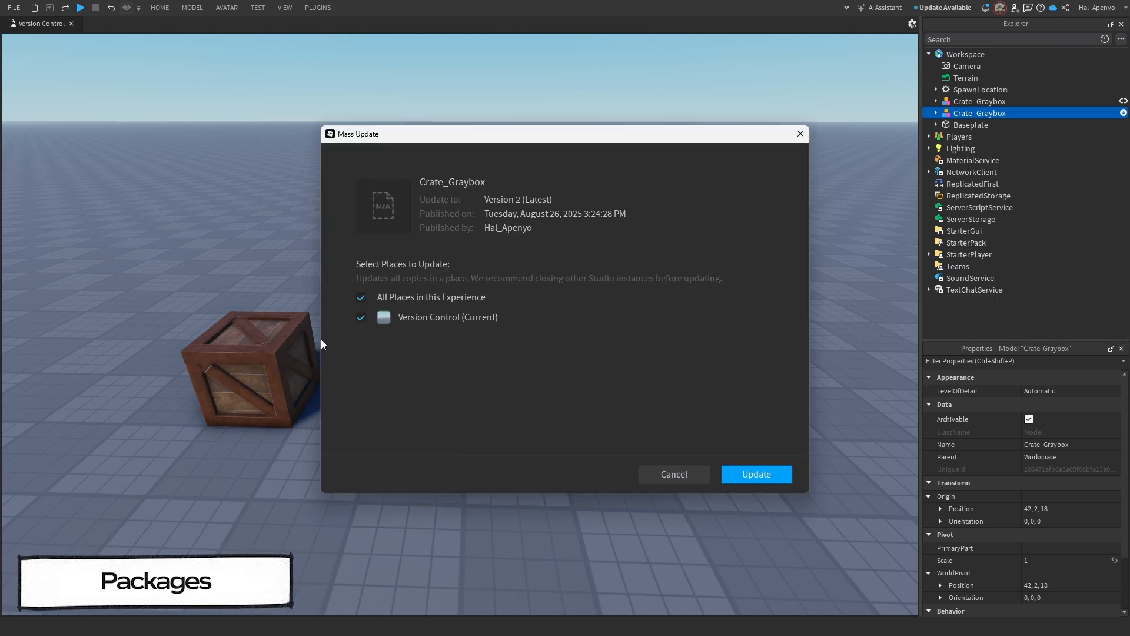
{"action": "left_click", "coordinate": [755, 474]}
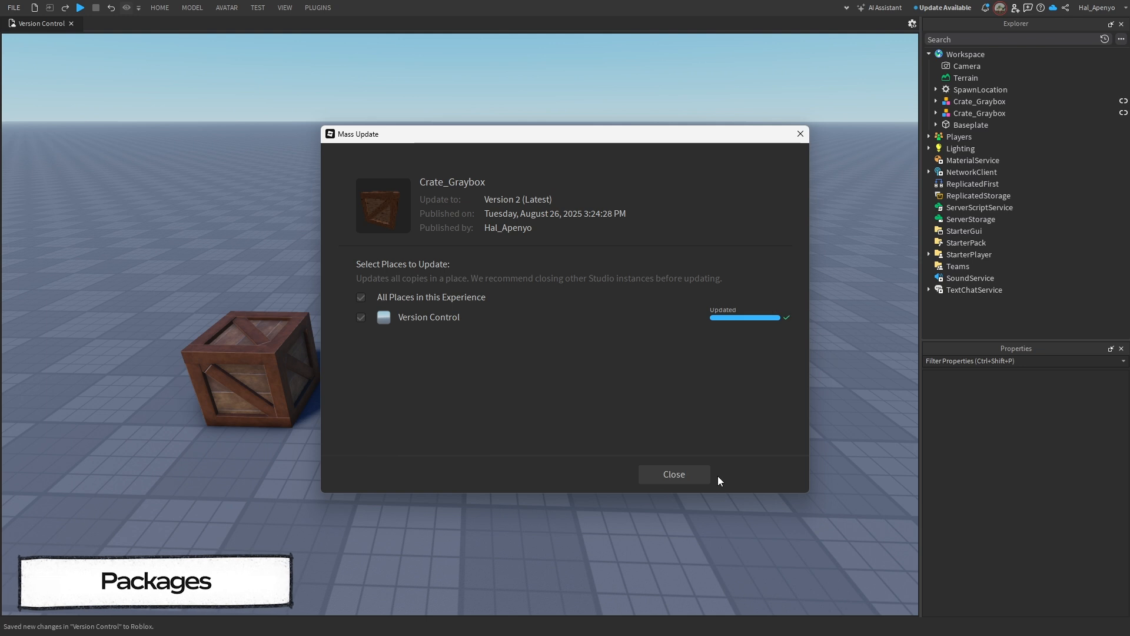
{"action": "left_click", "coordinate": [672, 473]}
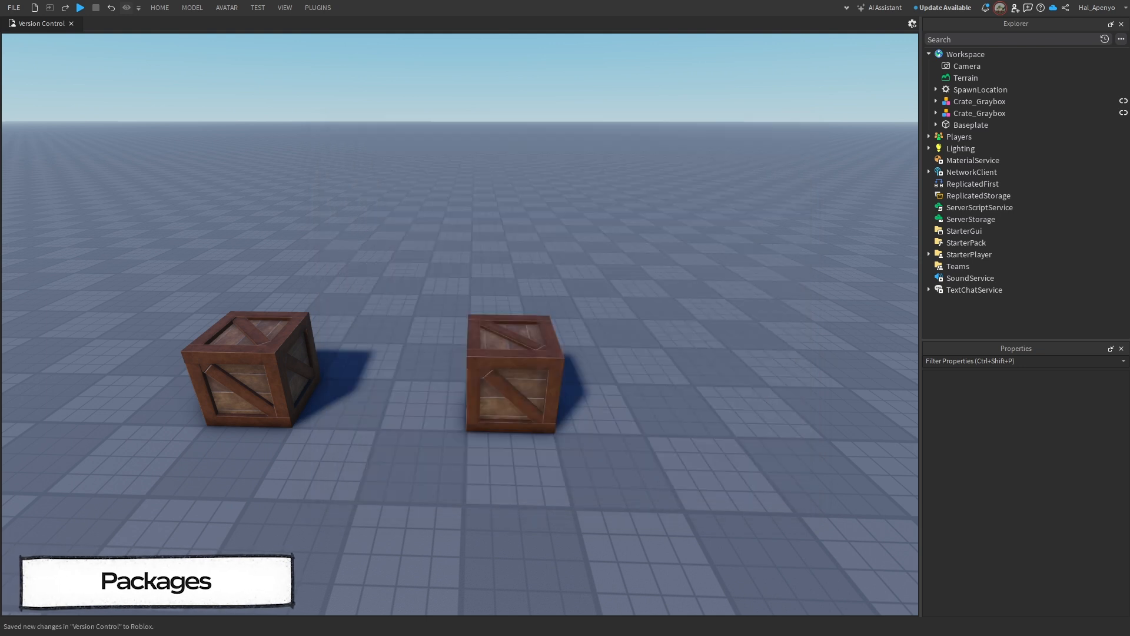
Compare Crate_Graybox Version 1 against the textured local copy, then close the comparison.
{"action": "right_click", "coordinate": [978, 113]}
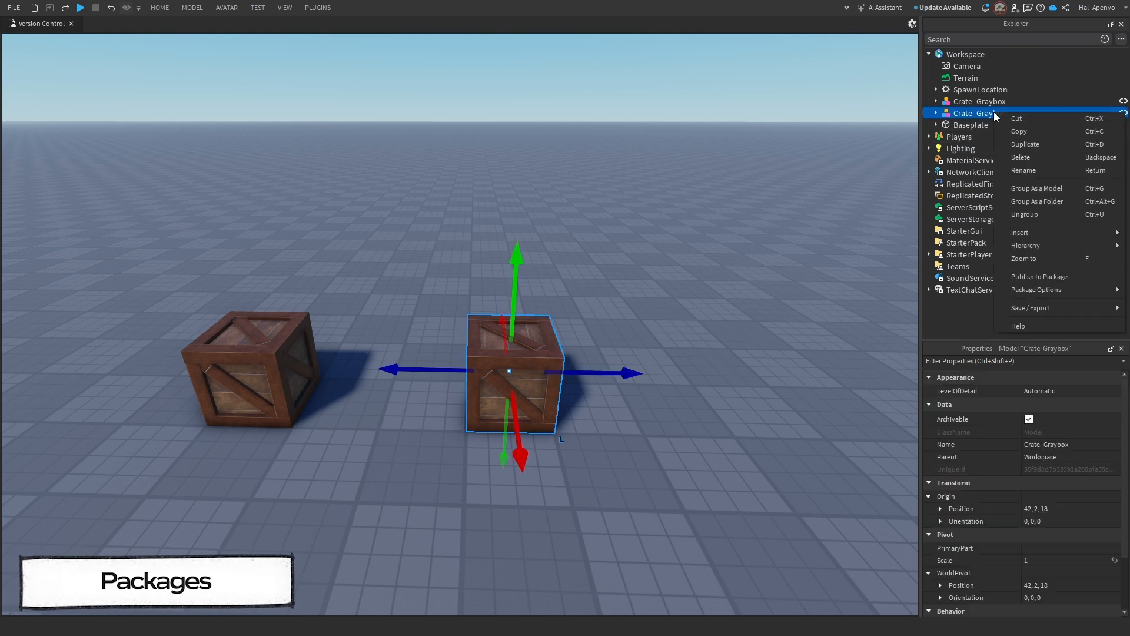
{"action": "mouse_move", "coordinate": [1036, 289]}
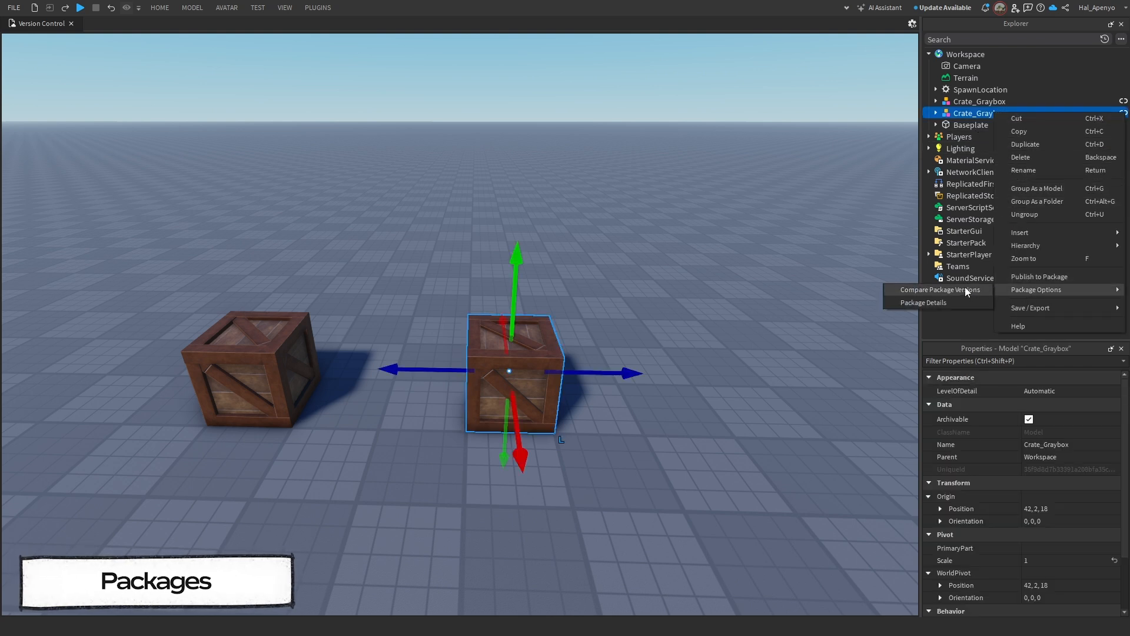
{"action": "left_click", "coordinate": [936, 289]}
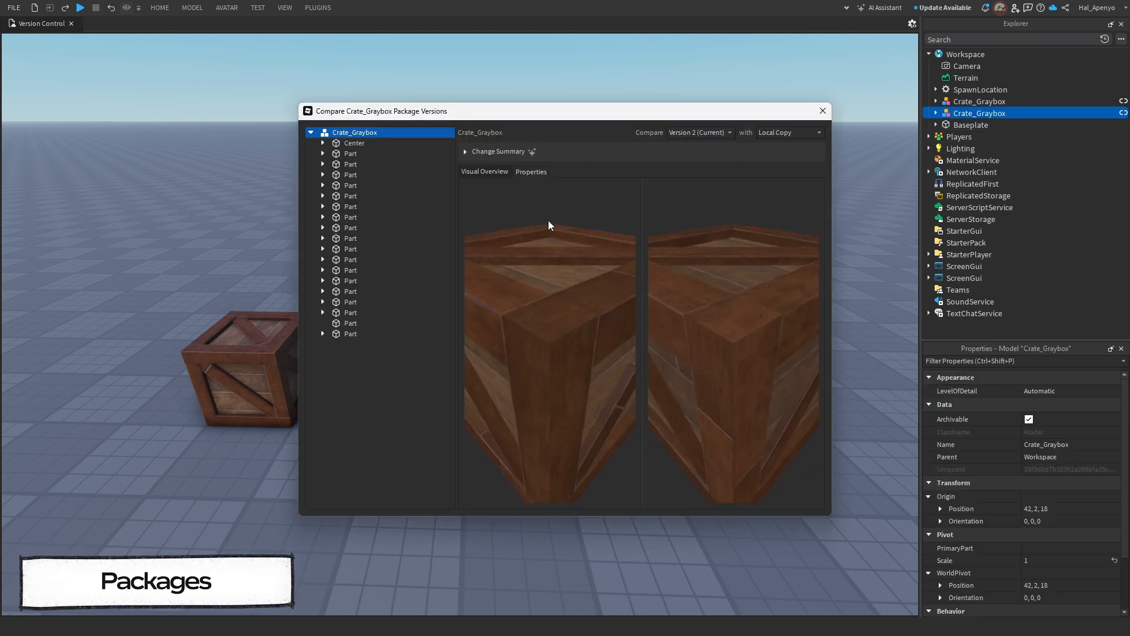
{"action": "left_click", "coordinate": [788, 131]}
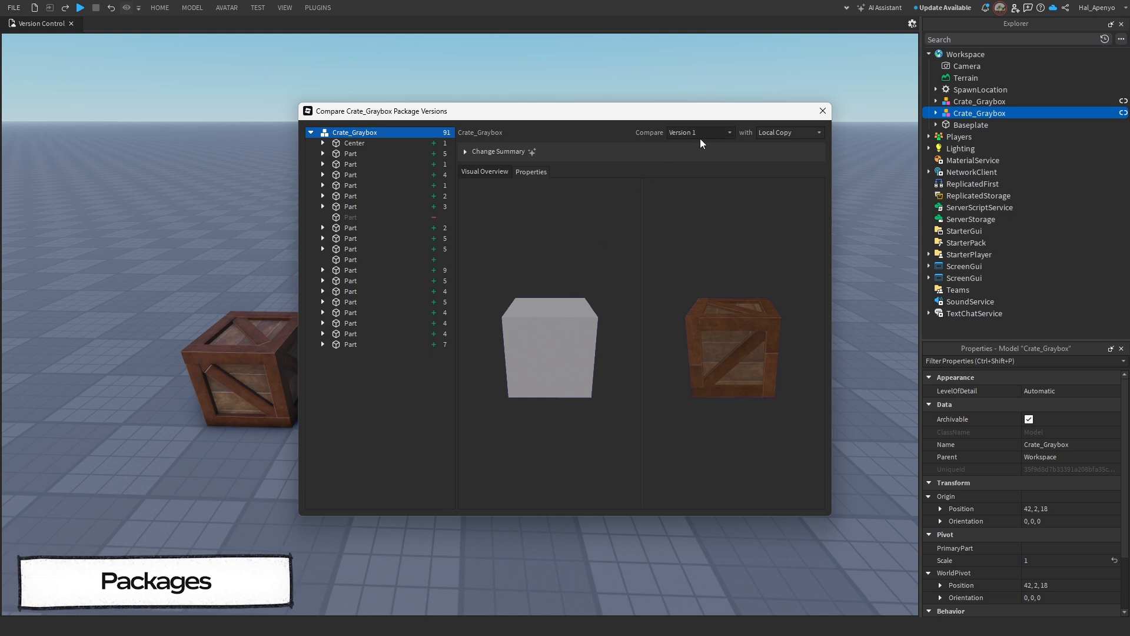
{"action": "left_click", "coordinate": [821, 110]}
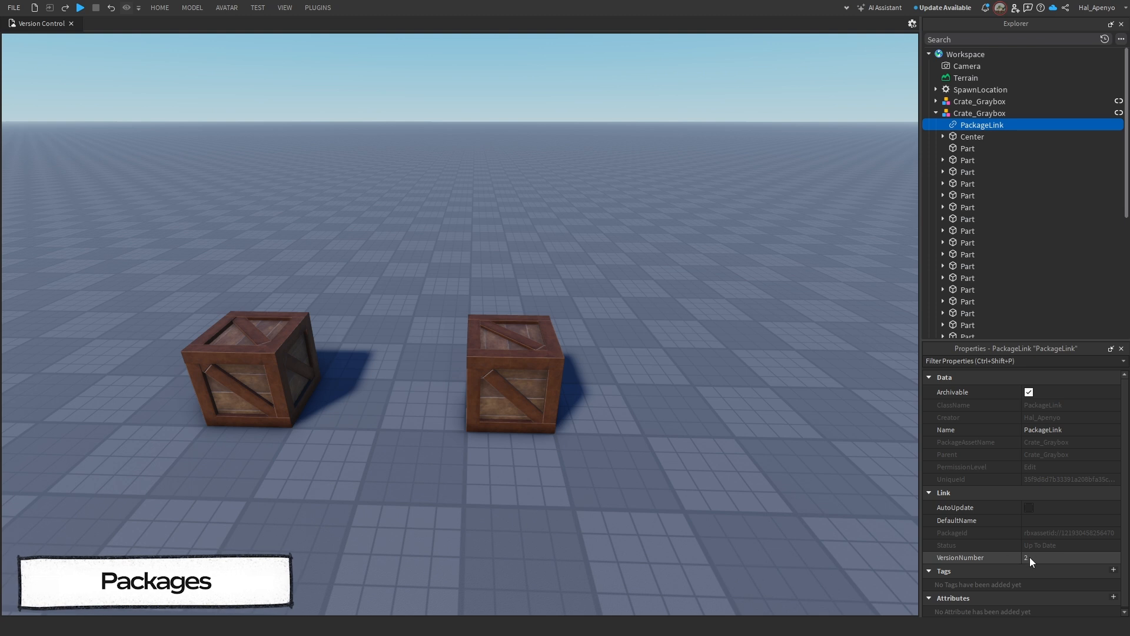
Set the PackageLink VersionNumber to 1 and confirm the revert.
{"action": "left_click", "coordinate": [1067, 558]}
{"action": "type", "text": "1"}
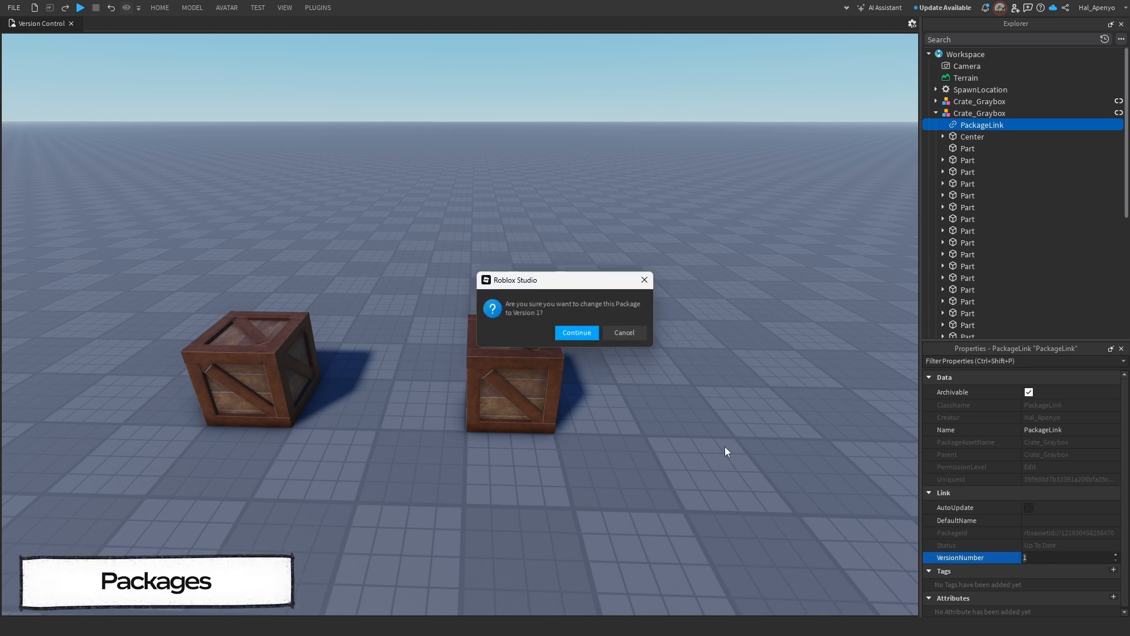
{"action": "left_click", "coordinate": [575, 332]}
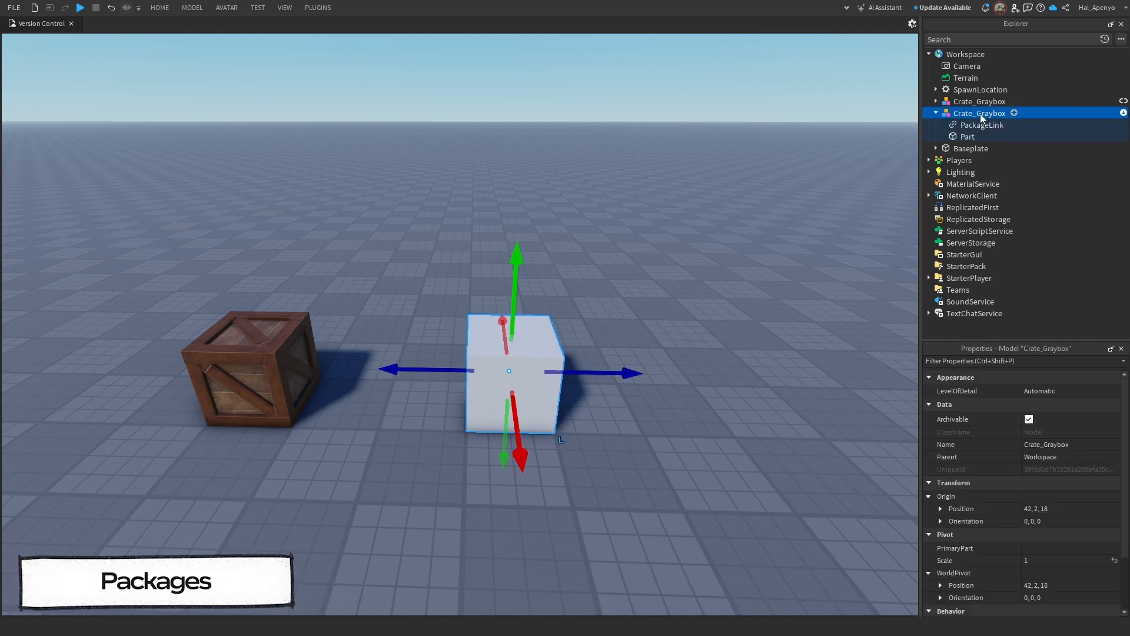
Use Get Latest Package on the gray Crate_Graybox copy.
{"action": "right_click", "coordinate": [979, 113]}
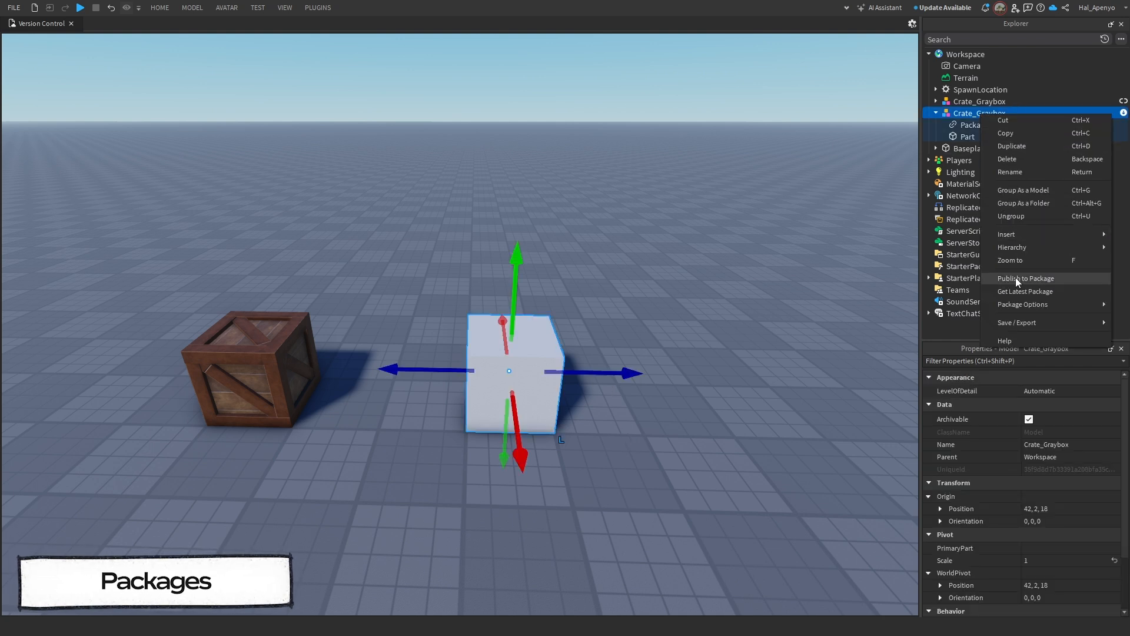
{"action": "left_click", "coordinate": [1024, 279]}
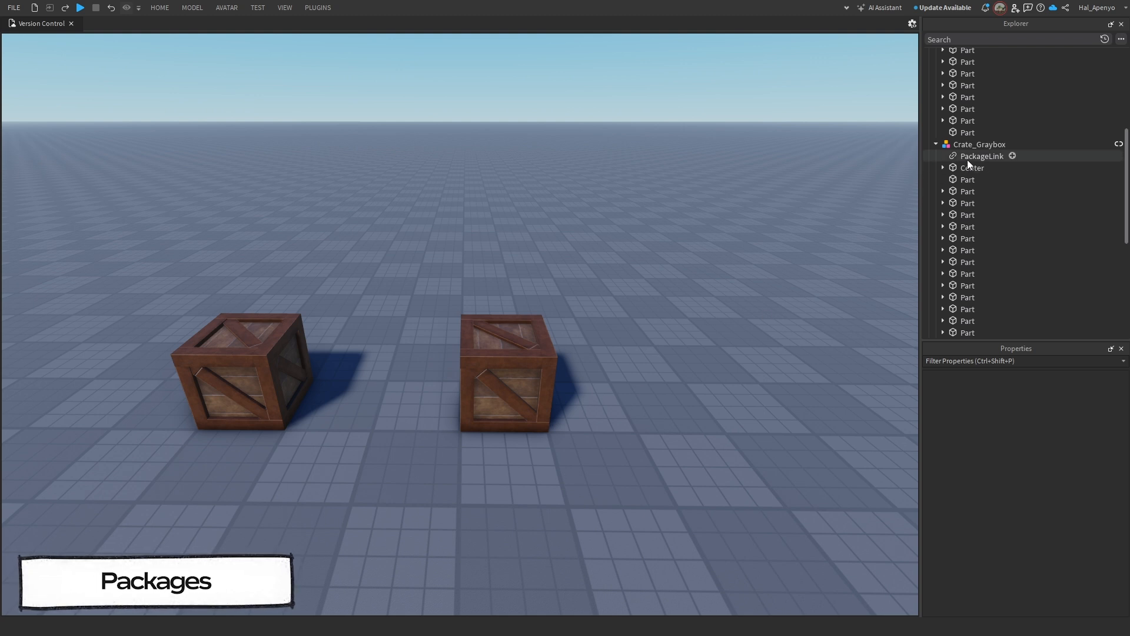
Select the crate's PackageLink in Explorer to unlink the package.
{"action": "left_click", "coordinate": [982, 155]}
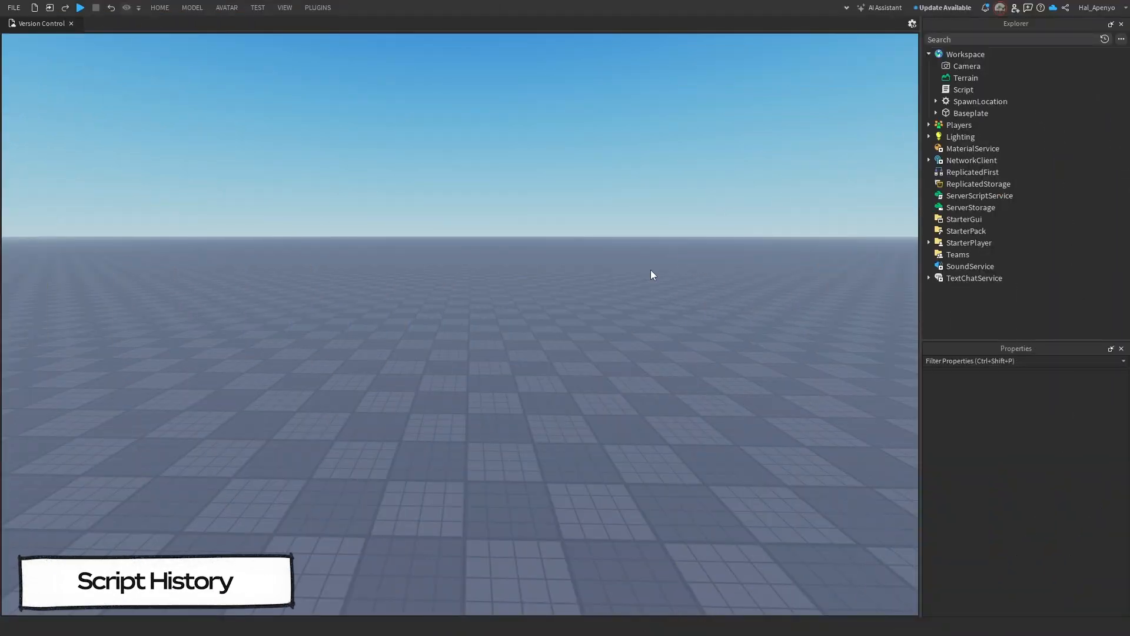
Open View Script History for the Script and reposition the window.
{"action": "right_click", "coordinate": [963, 89]}
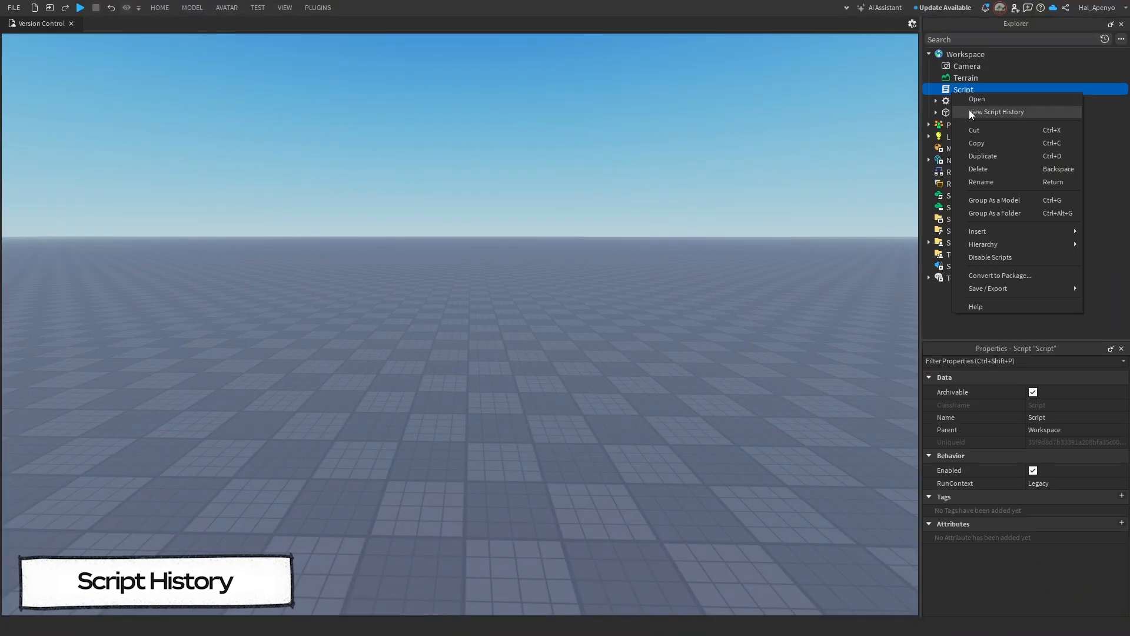
{"action": "left_click", "coordinate": [997, 112]}
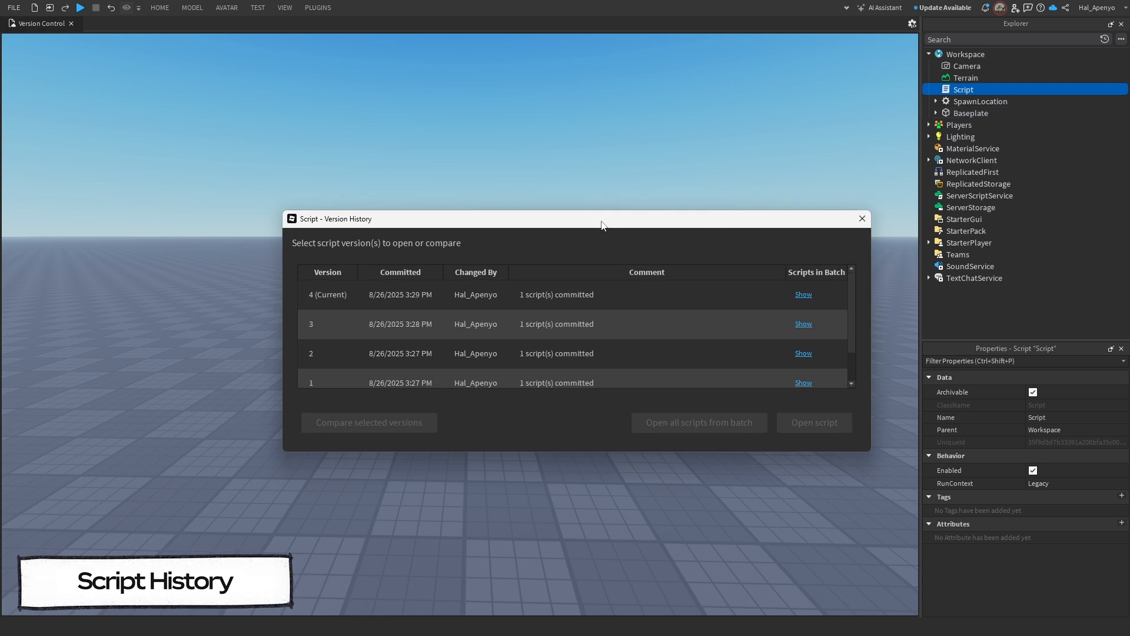
{"action": "left_click_drag", "start_coordinate": [601, 219], "coordinate": [562, 190]}
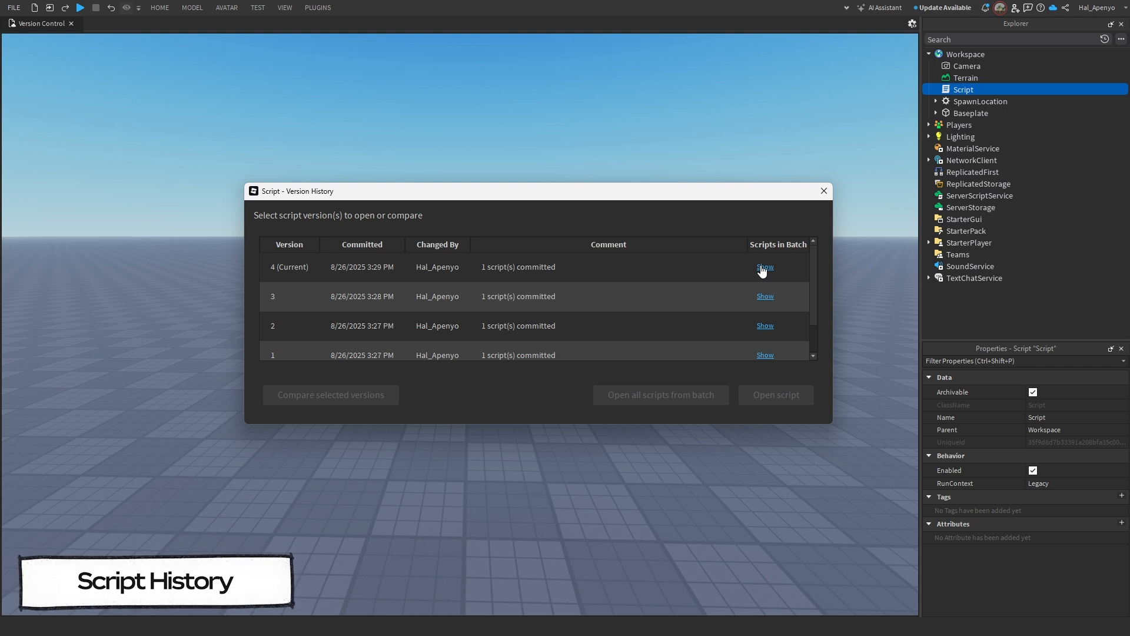
Review version 4's batch script list, then select the 4 (Current) row.
{"action": "left_click", "coordinate": [765, 267]}
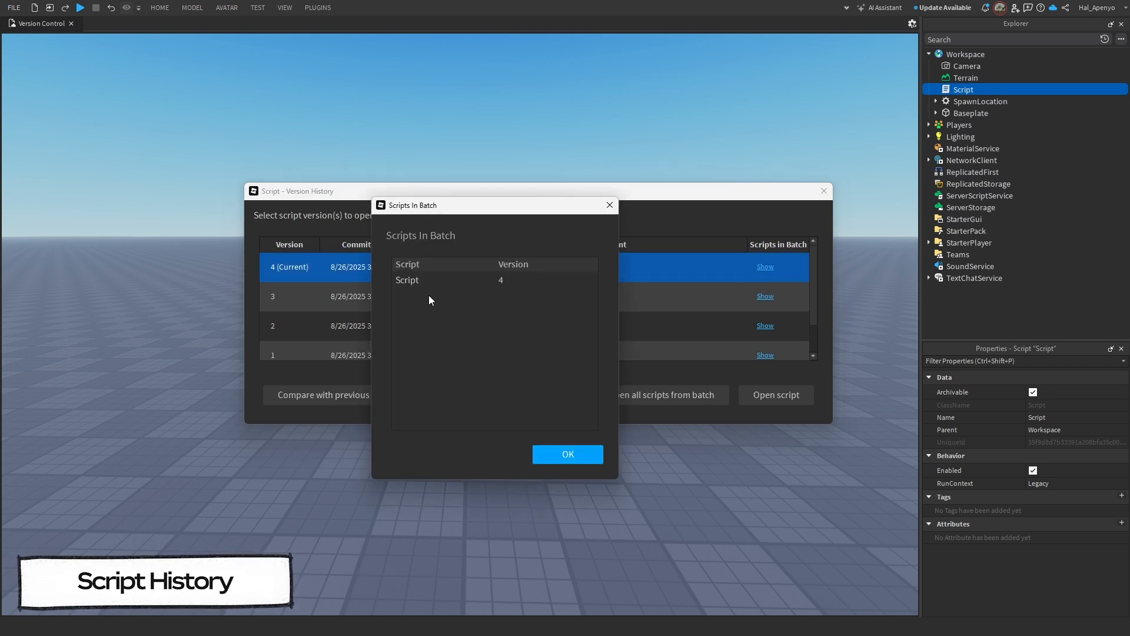
{"action": "left_click", "coordinate": [567, 454]}
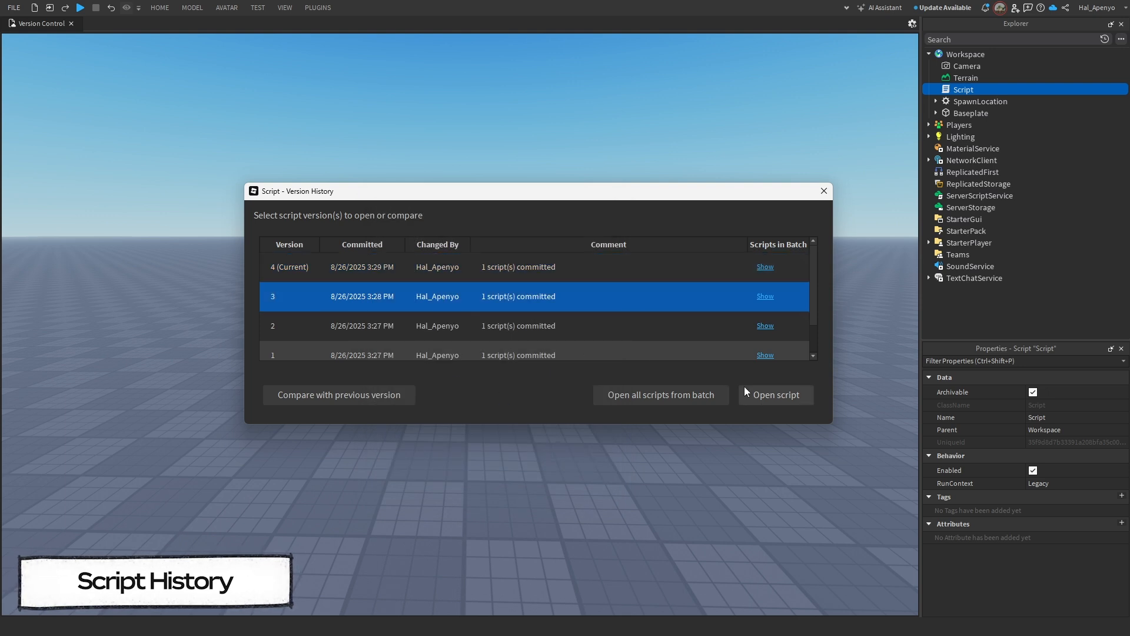
{"action": "left_click", "coordinate": [776, 395]}
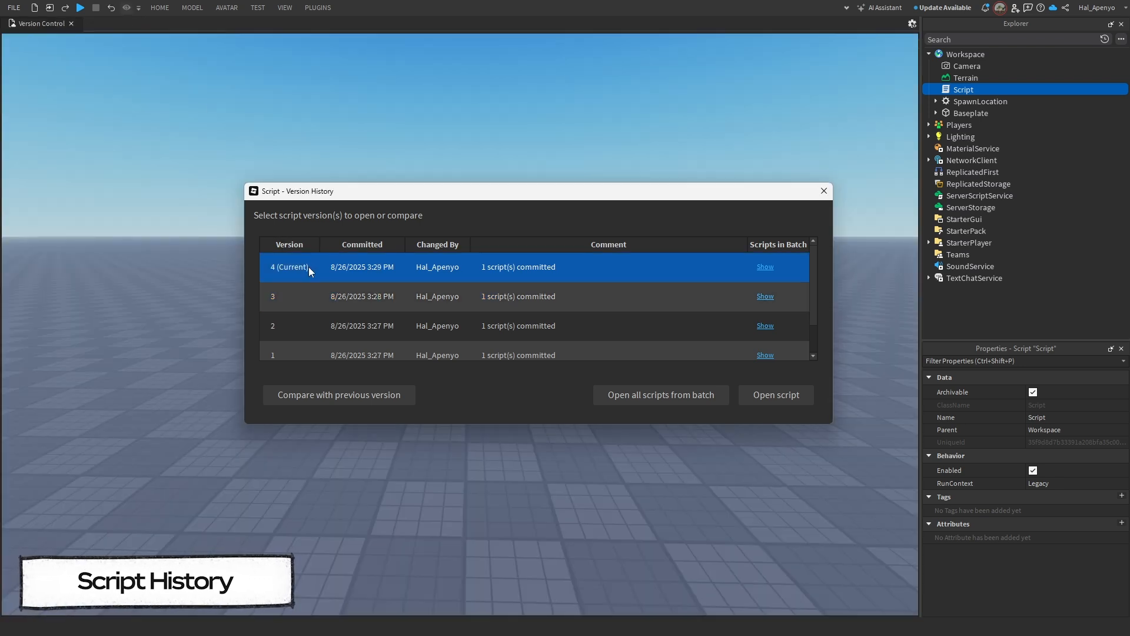
Compare version 4 with version 3, showing print("Change 2") replaced by print("Change 4").
{"action": "left_click", "coordinate": [339, 394]}
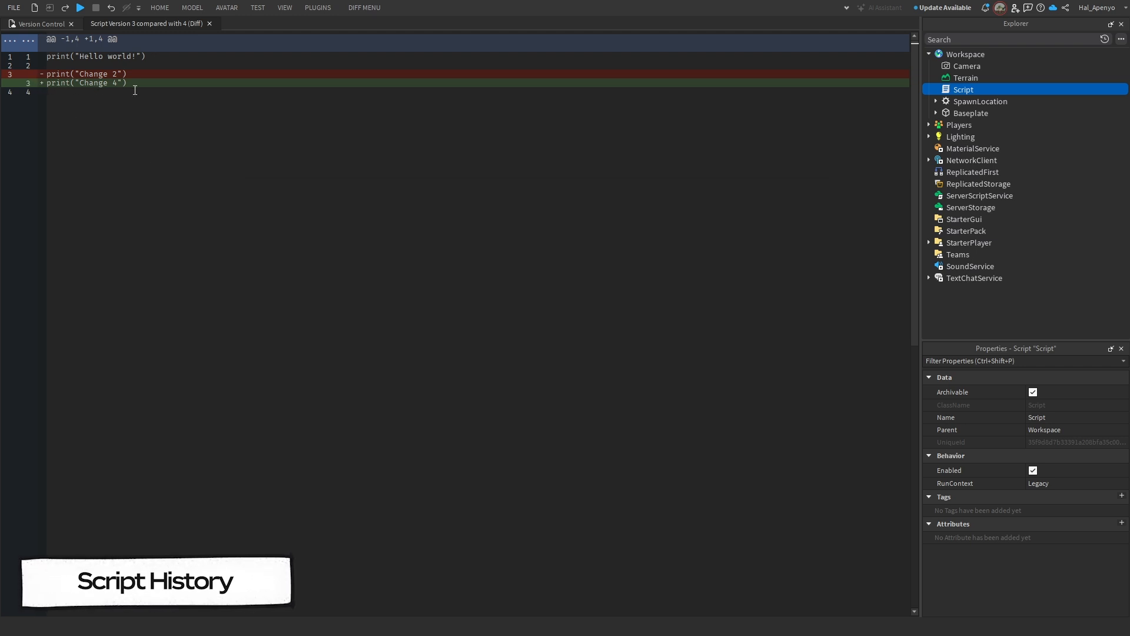
{"action": "mouse_move", "coordinate": [137, 74]}
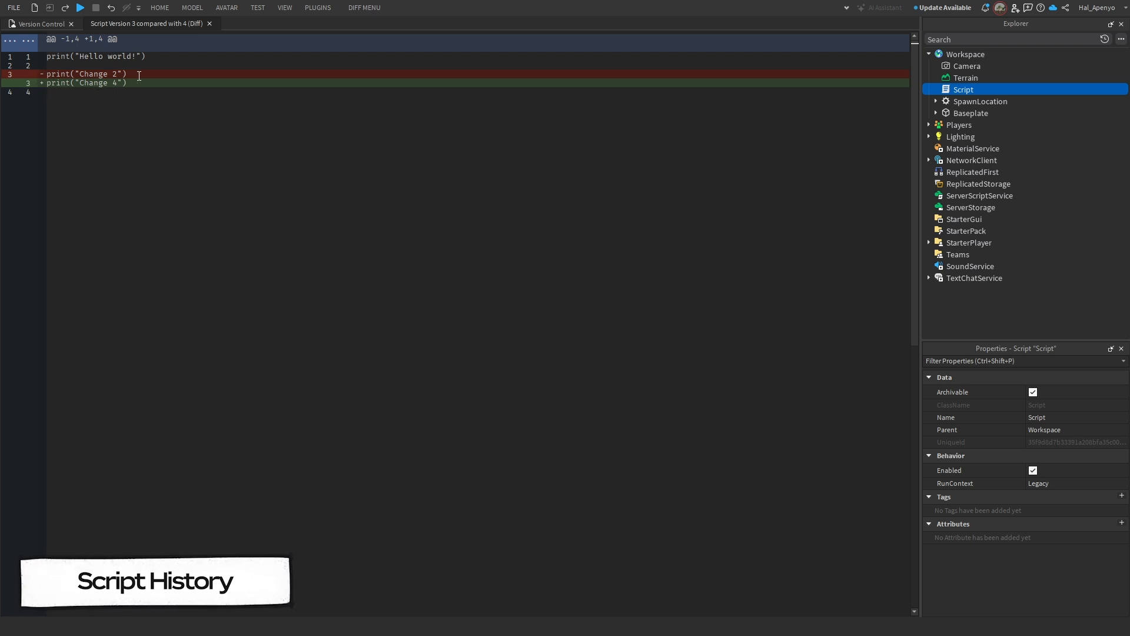